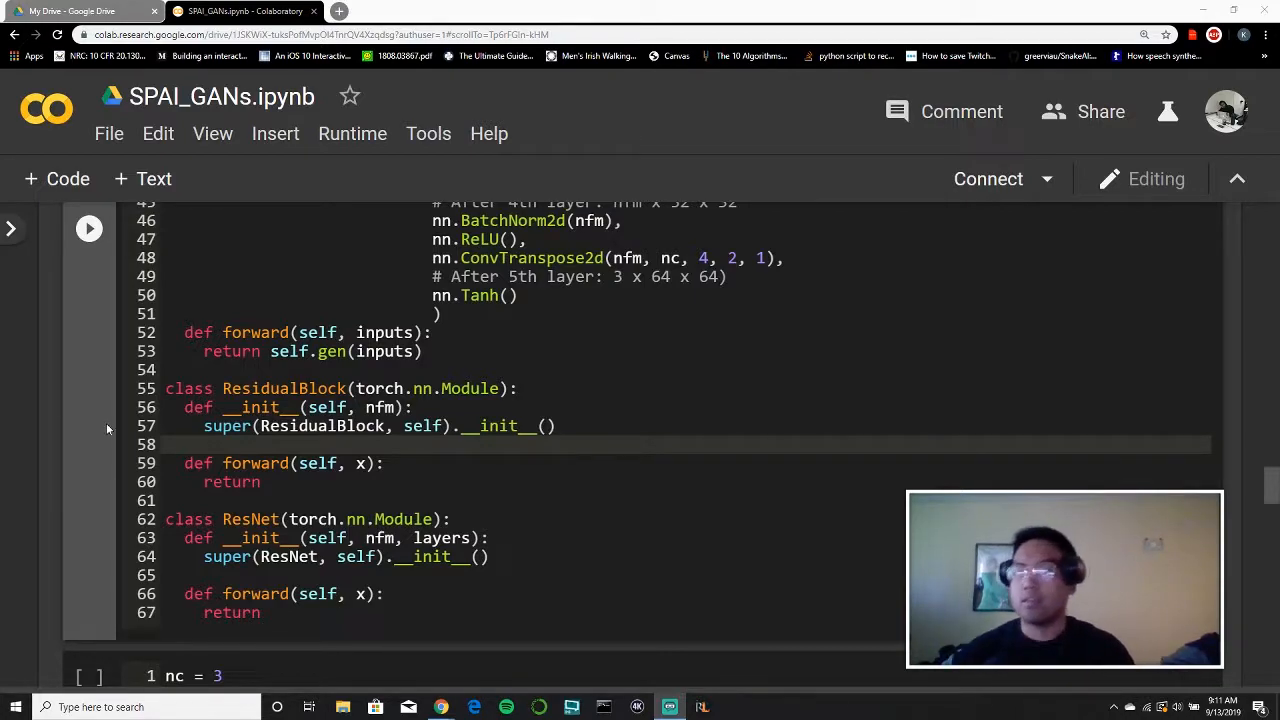
Step: Place Chrome on the left half and open the residual block figure in Photos
drag(165, 388, 262, 612)
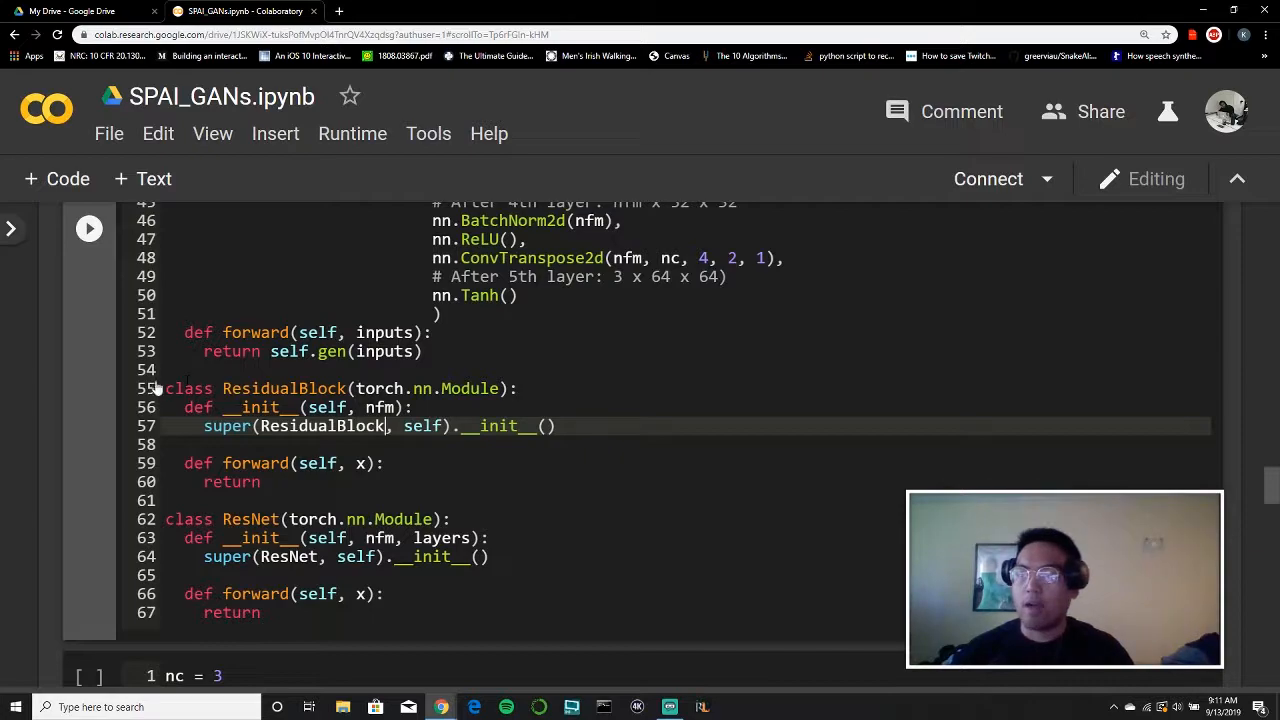
double_click(284, 388)
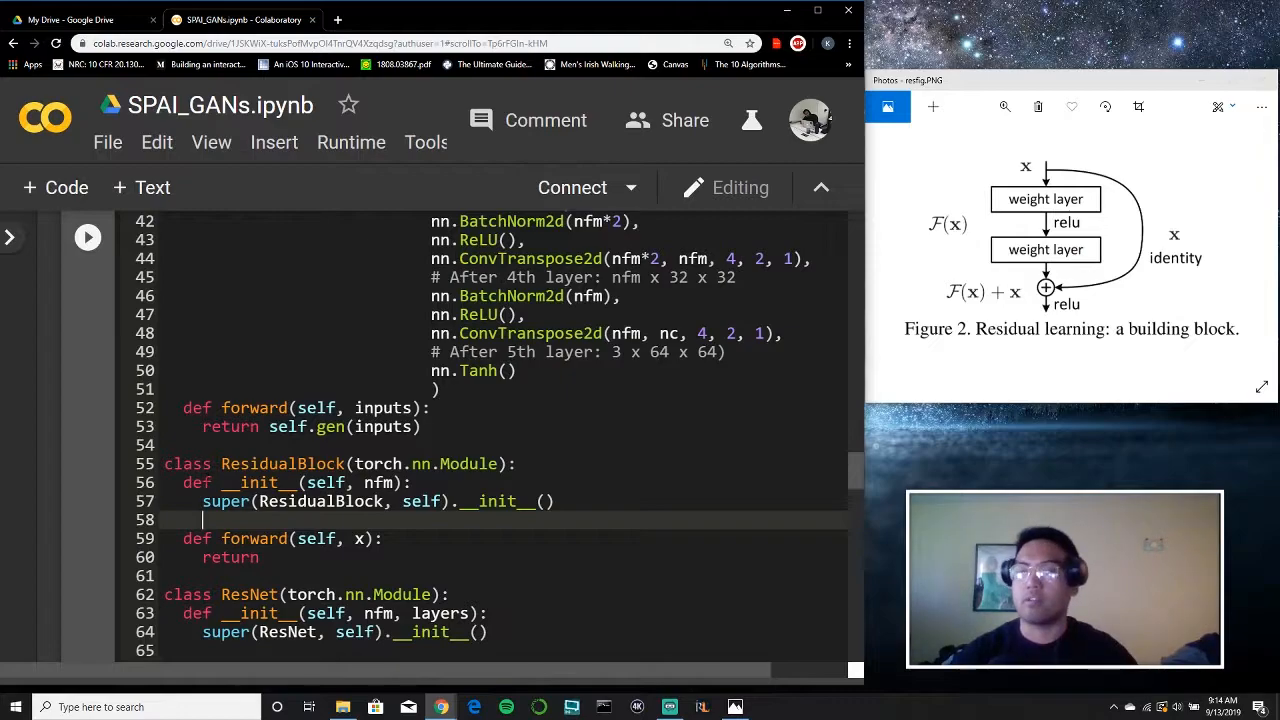
Step: Add self.conv_block = nn.Sequential( in __init__, starting its first nn.Conv2d(nfm, layer
key(enter)
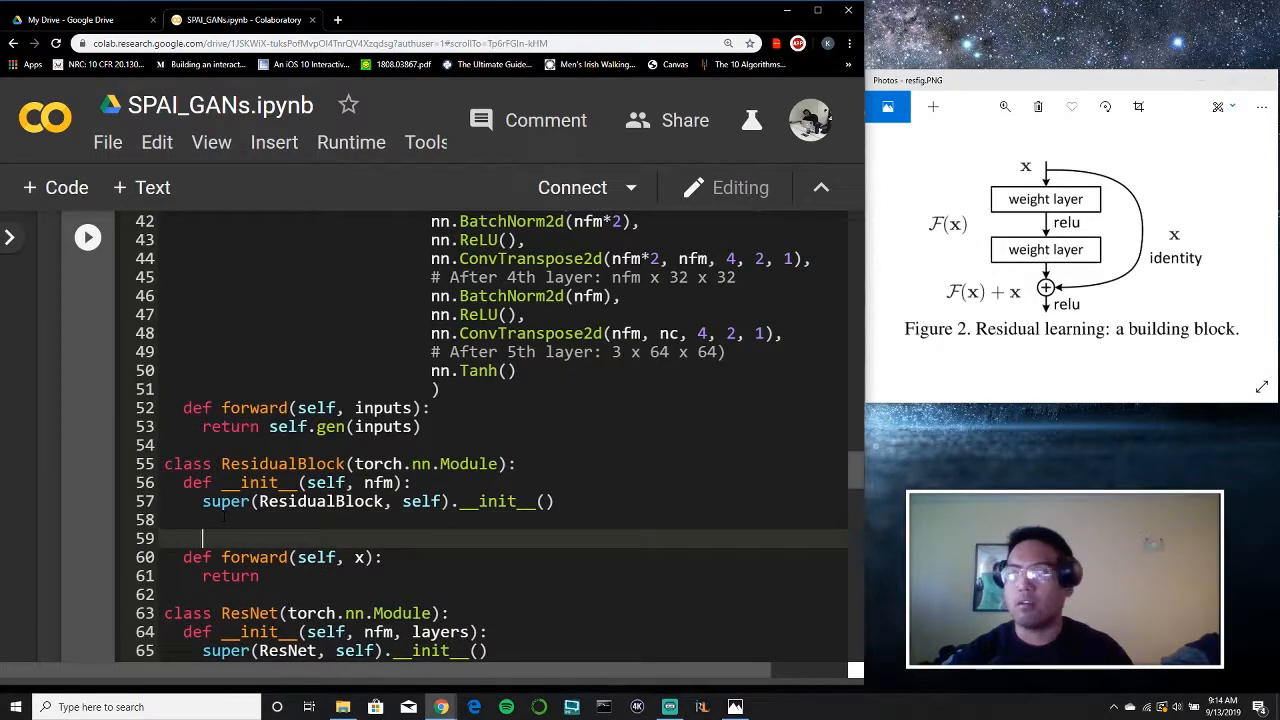
text(self.sel)
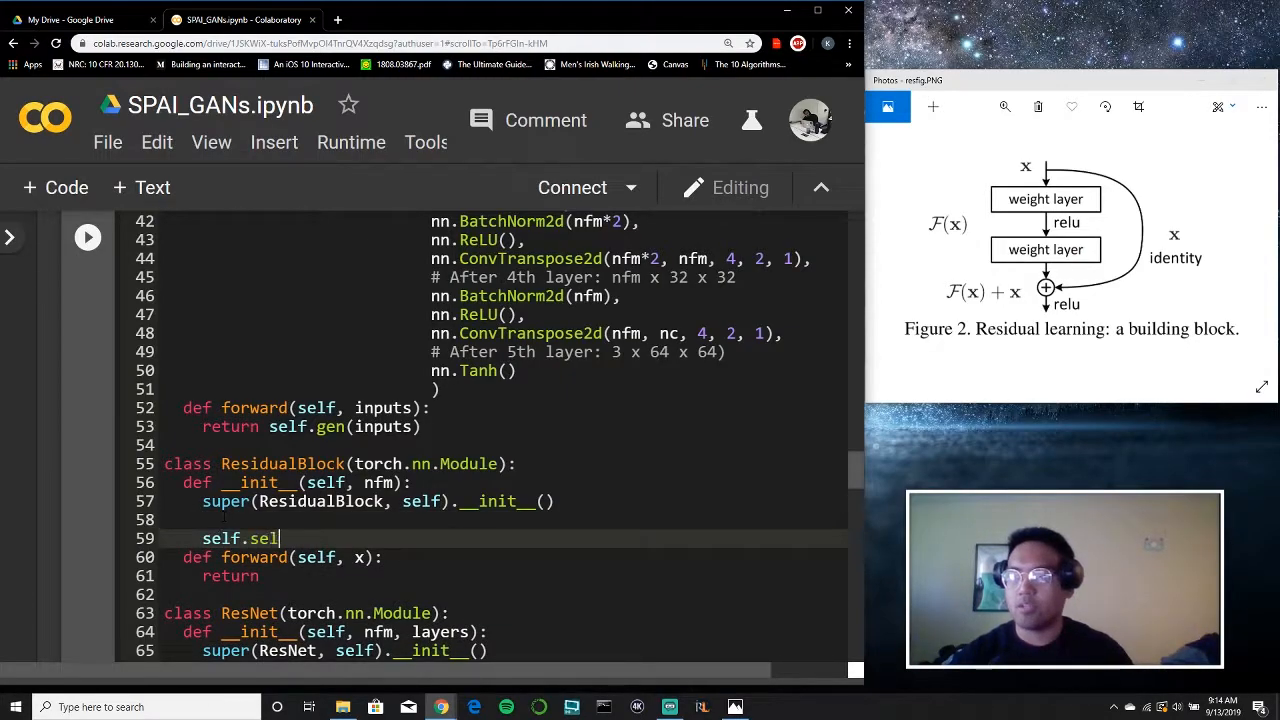
text(conv)
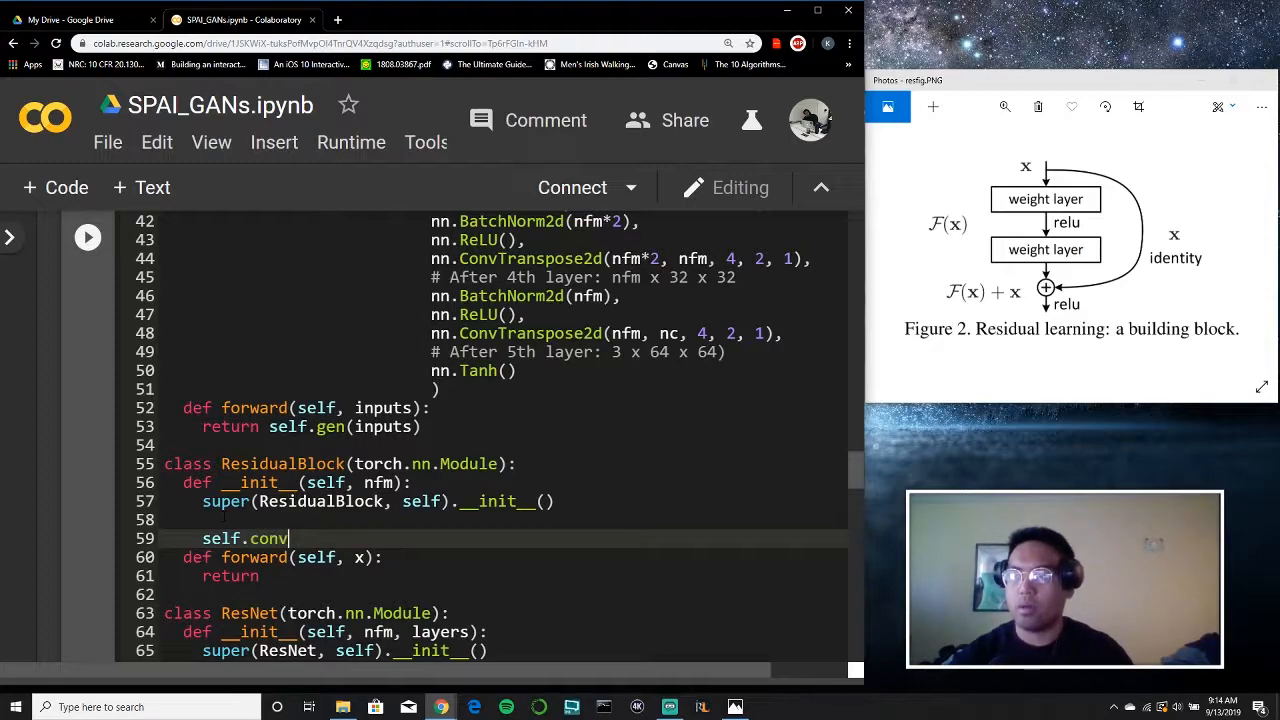
text(_block)
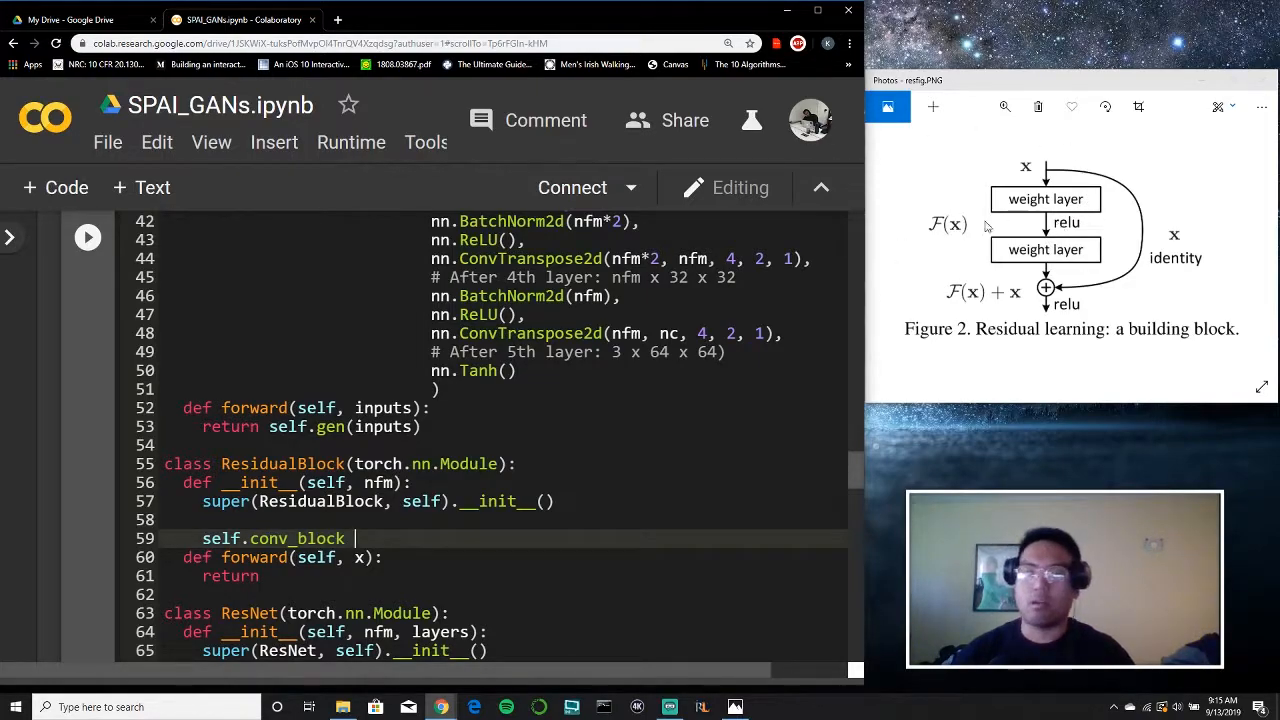
mouse_move(1150, 312)
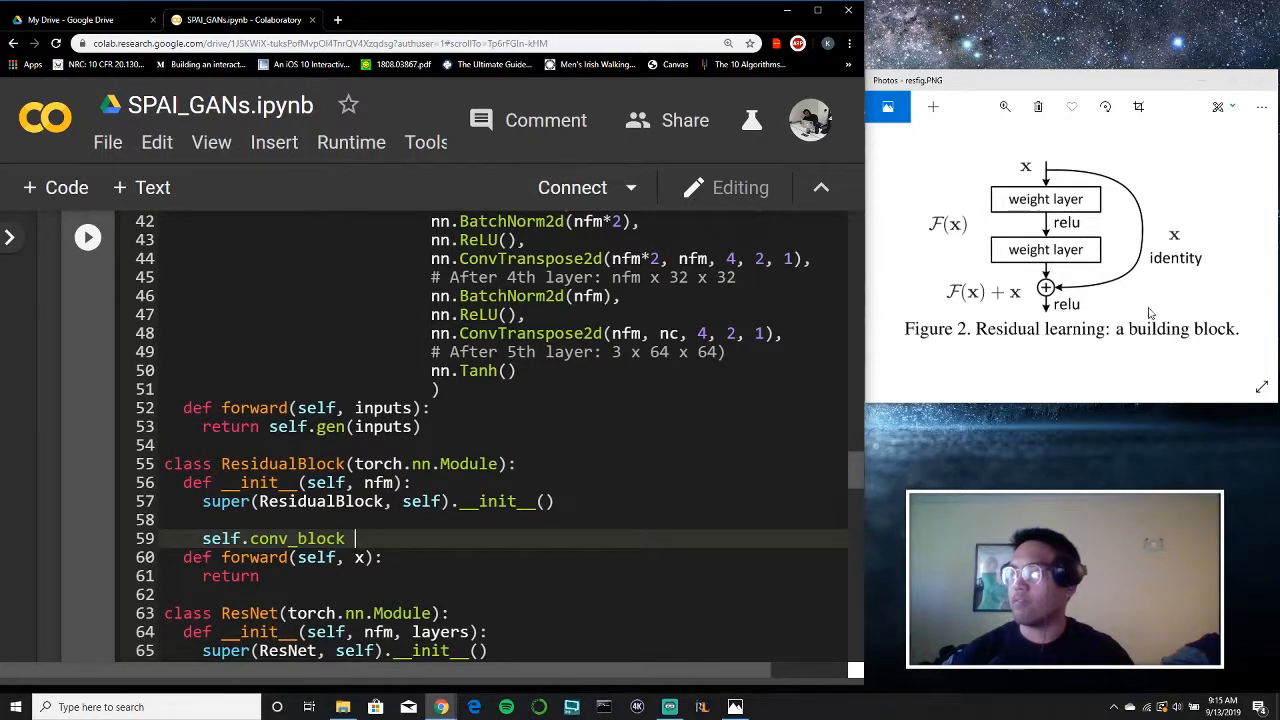
text(=)
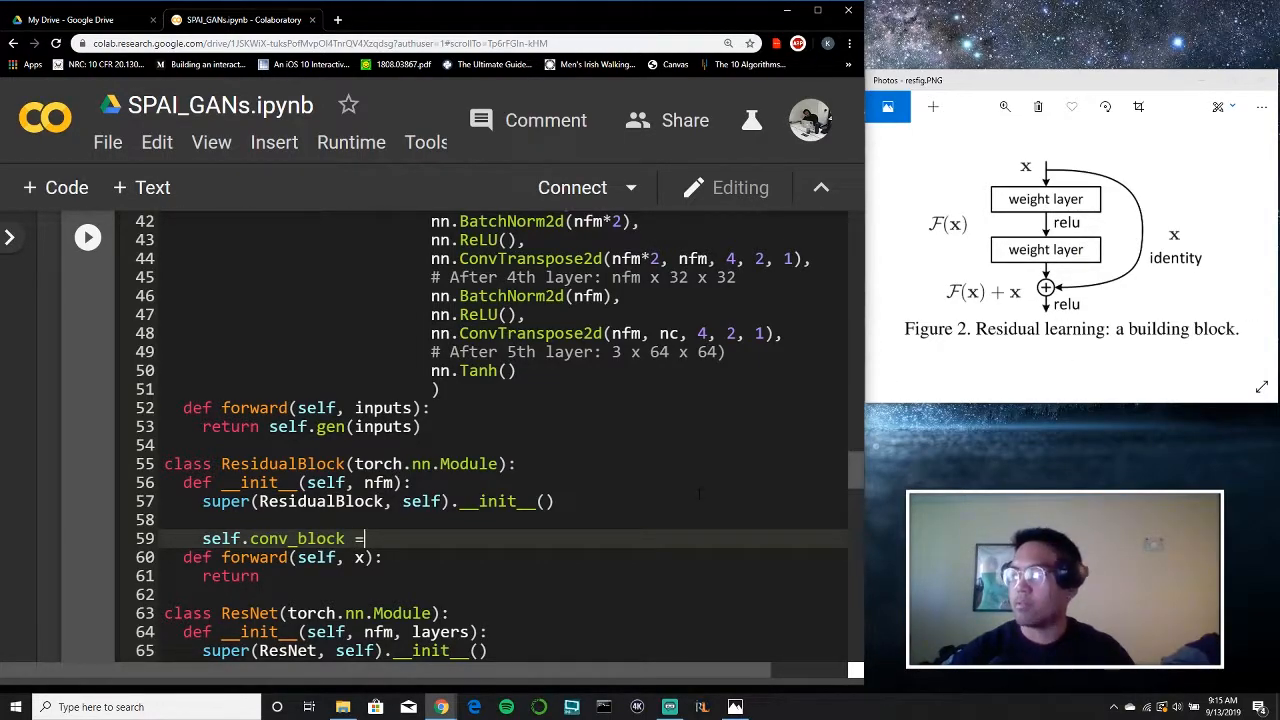
text(nn.Se)
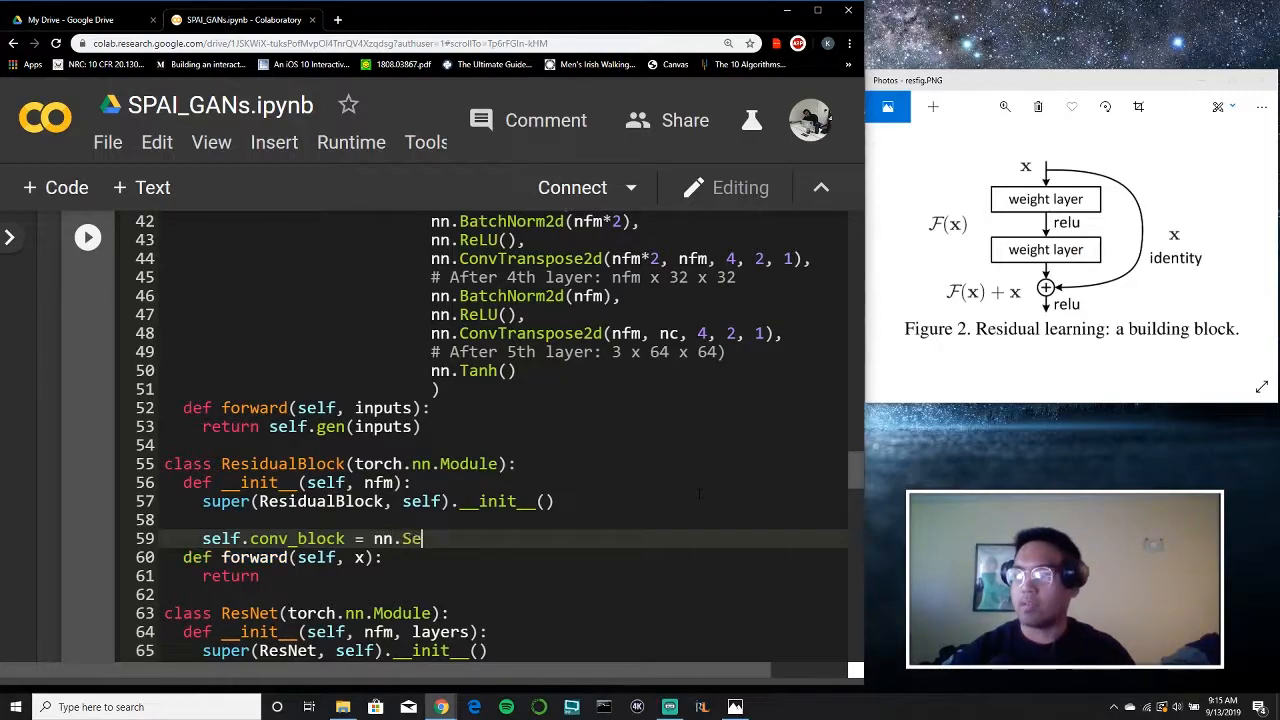
text(quential())
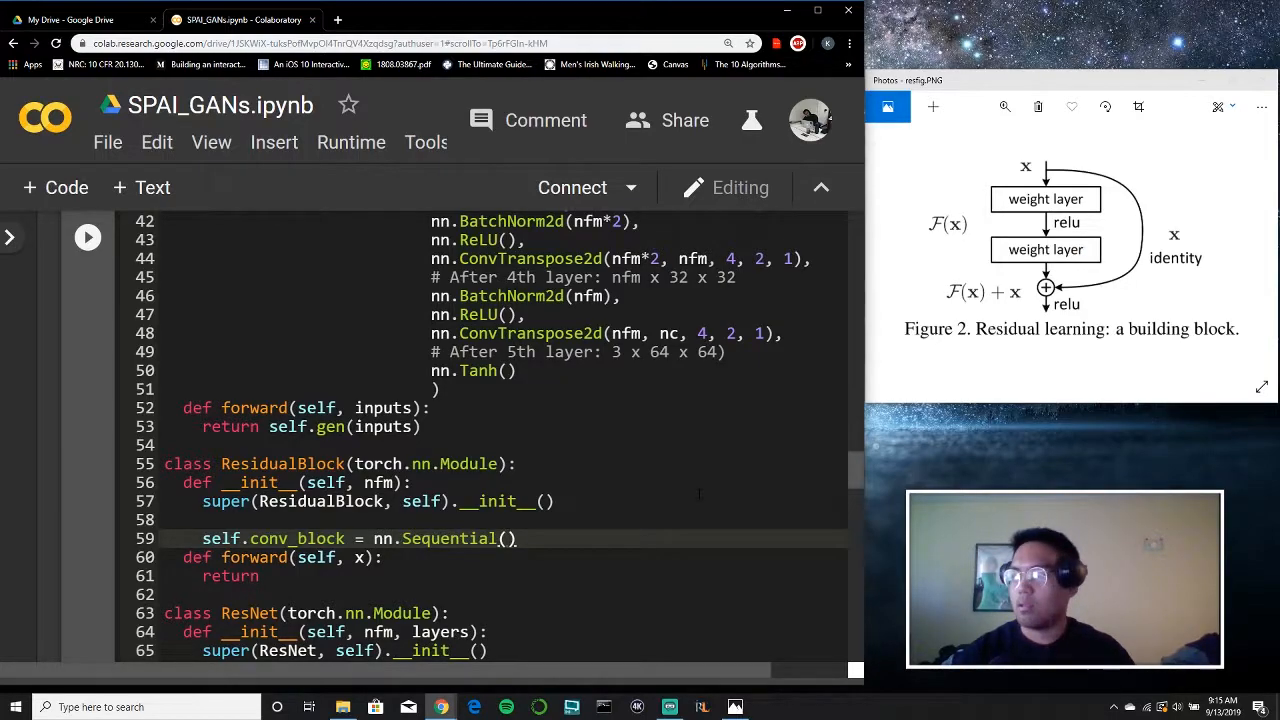
text(nn.))
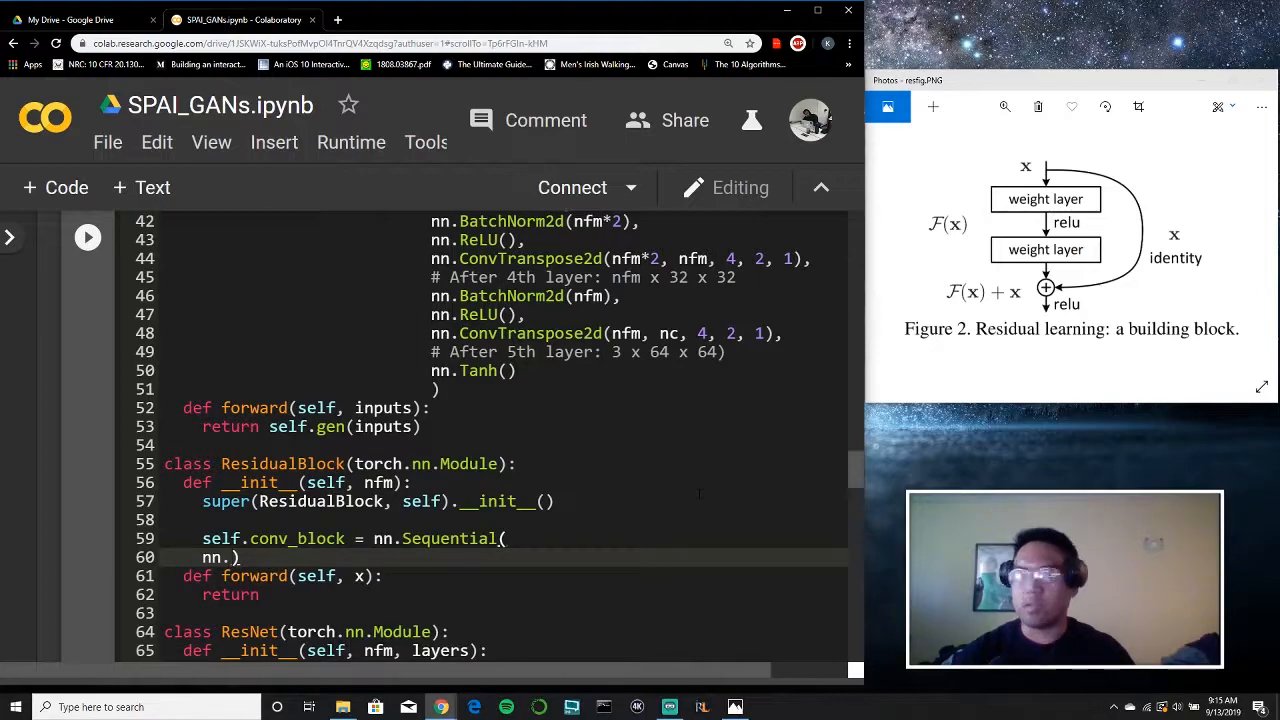
text(Conv)
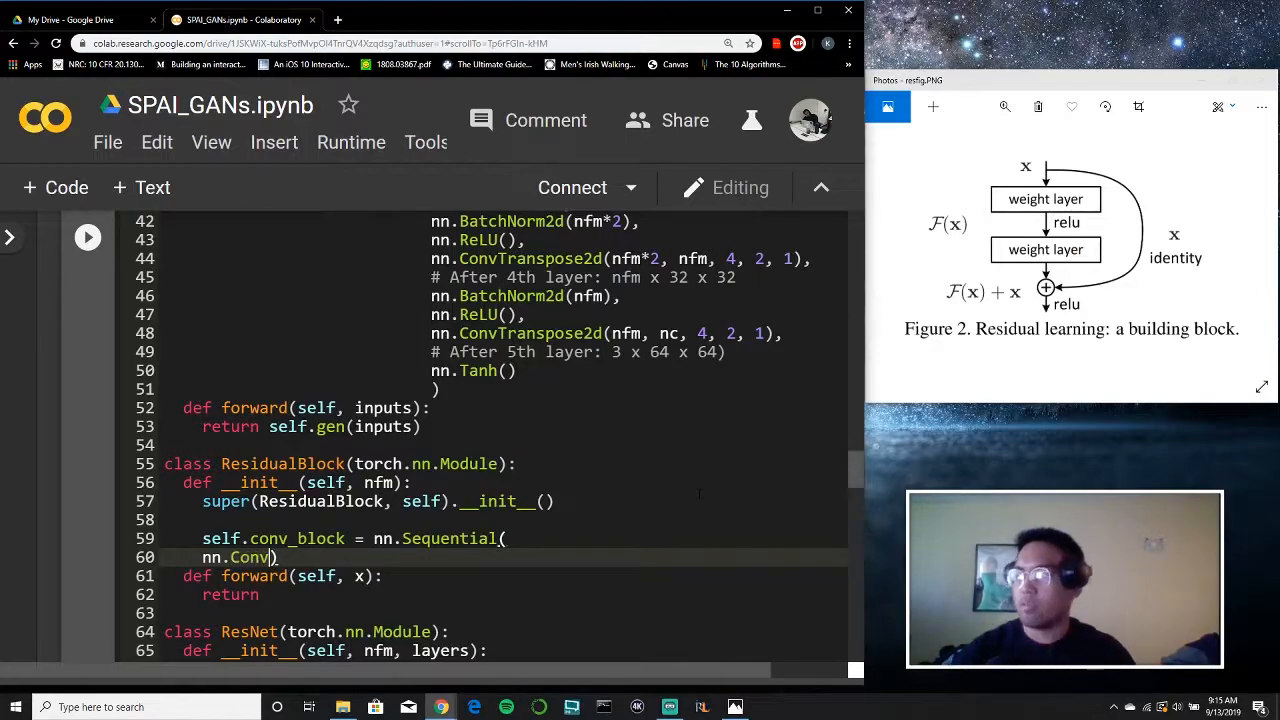
text(2)
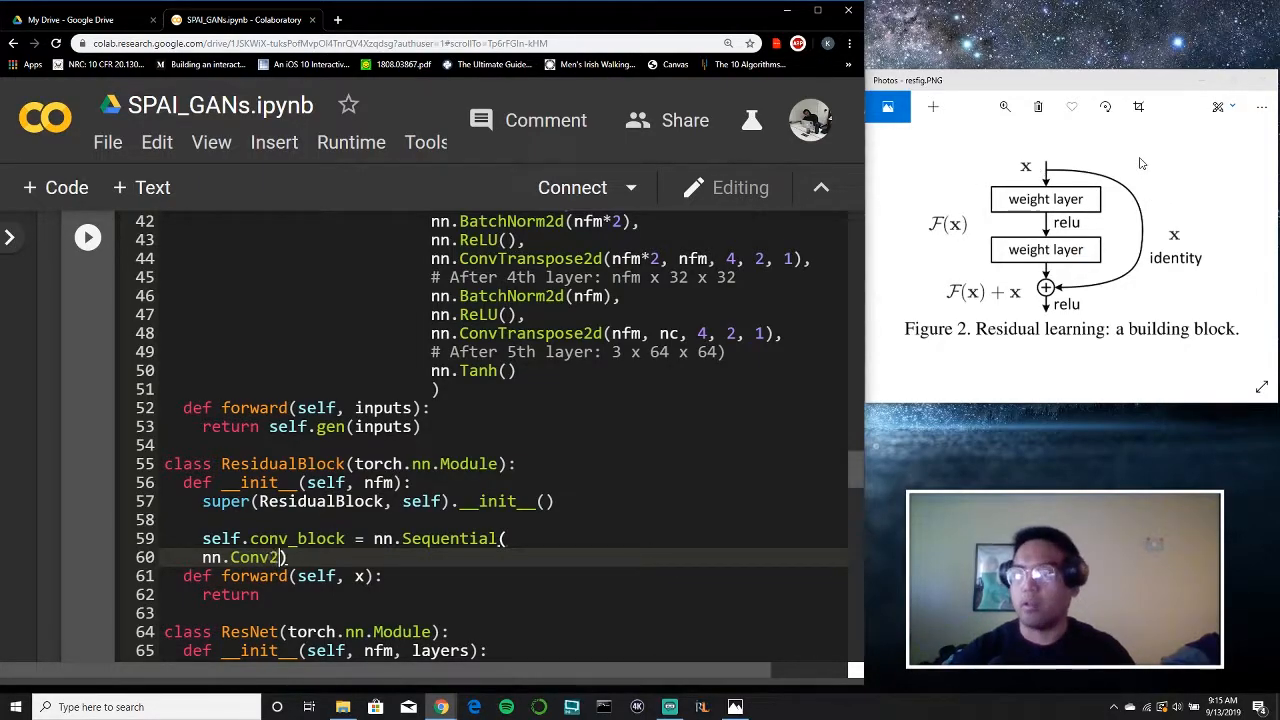
text(d()
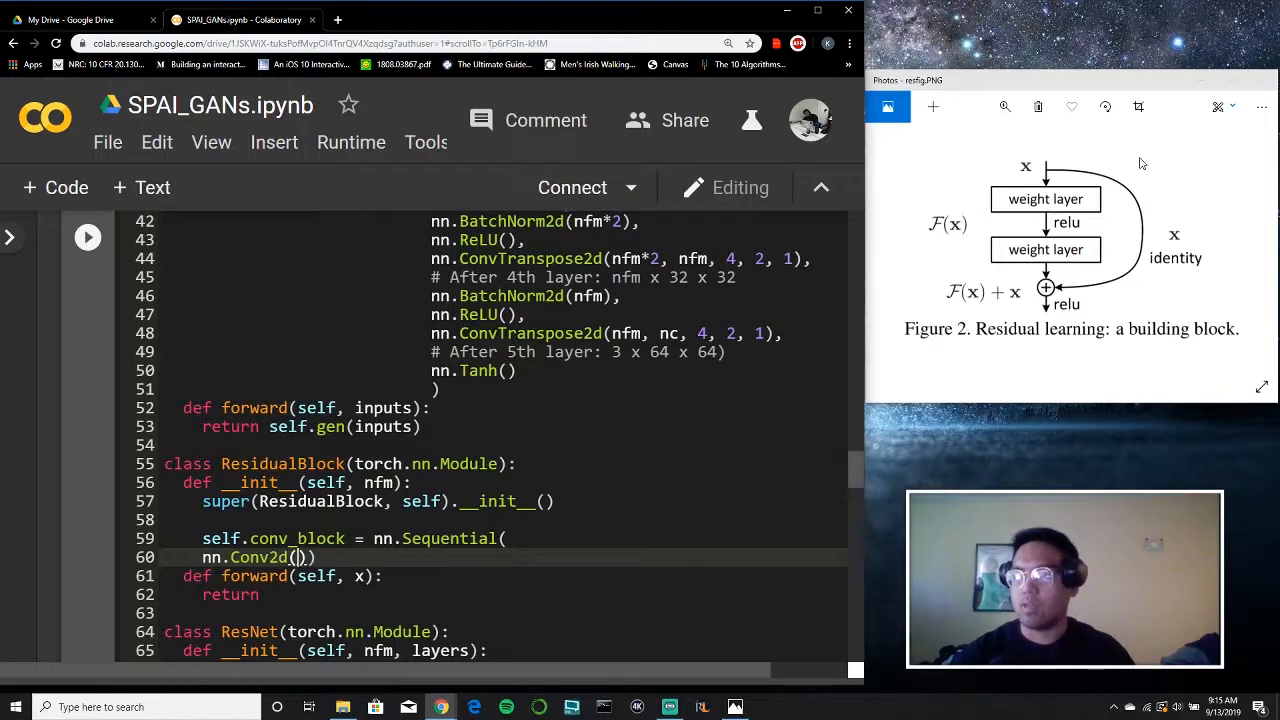
text(nfm,)
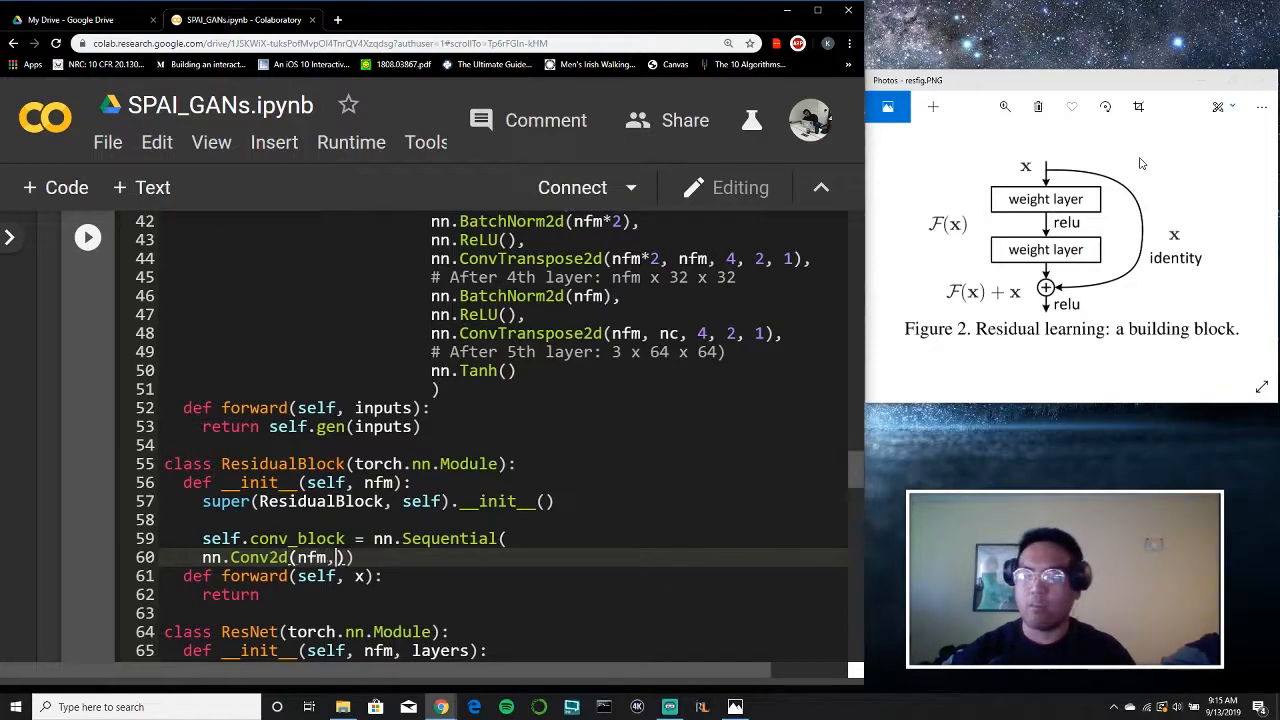
Step: Add Conv2d(nfm, nfm, 3, 1, 1), BatchNorm2d(nfm), ReLU, second Conv2d and BatchNorm2d to conv_block
text(nfm,)
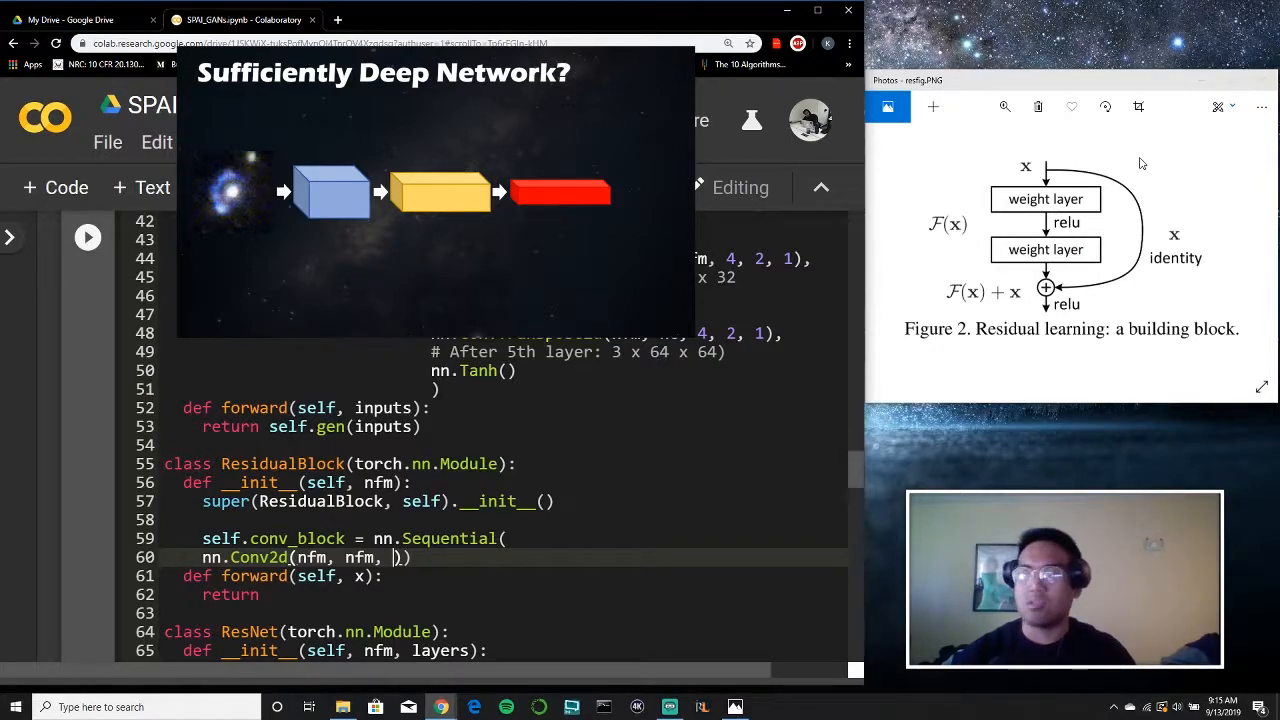
text(3, 1, 1)
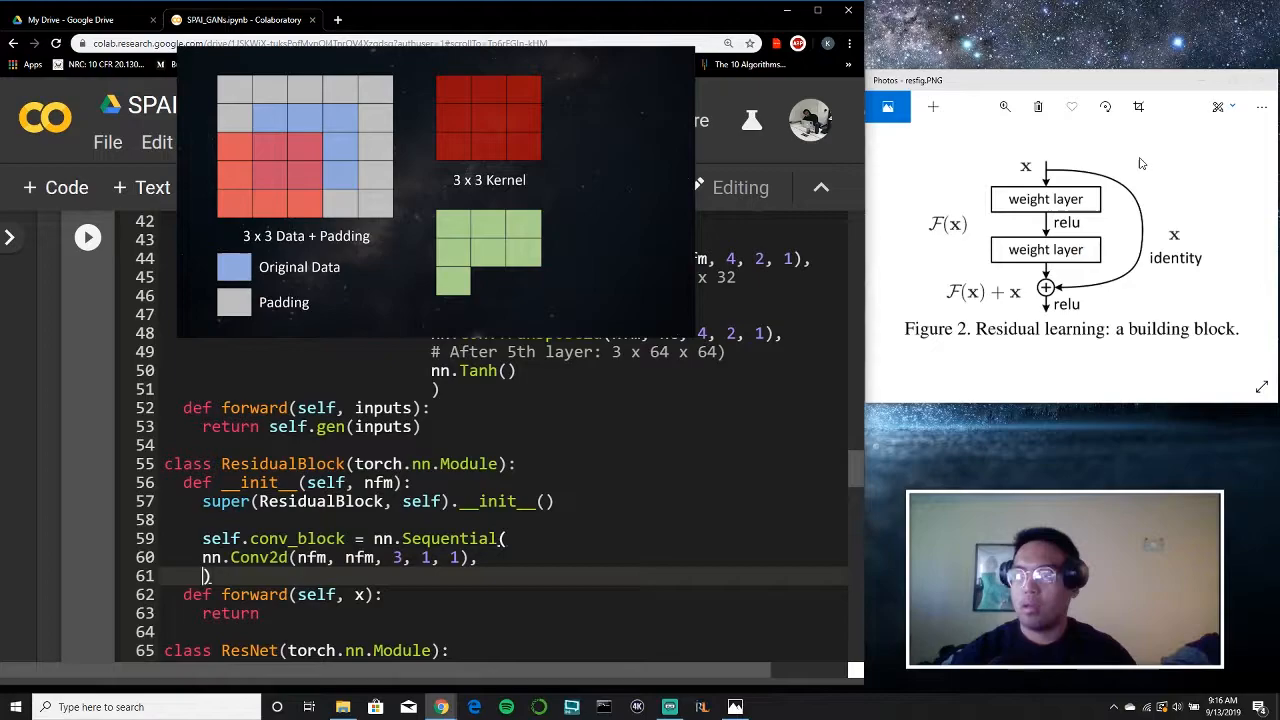
text(nn.Batchn)
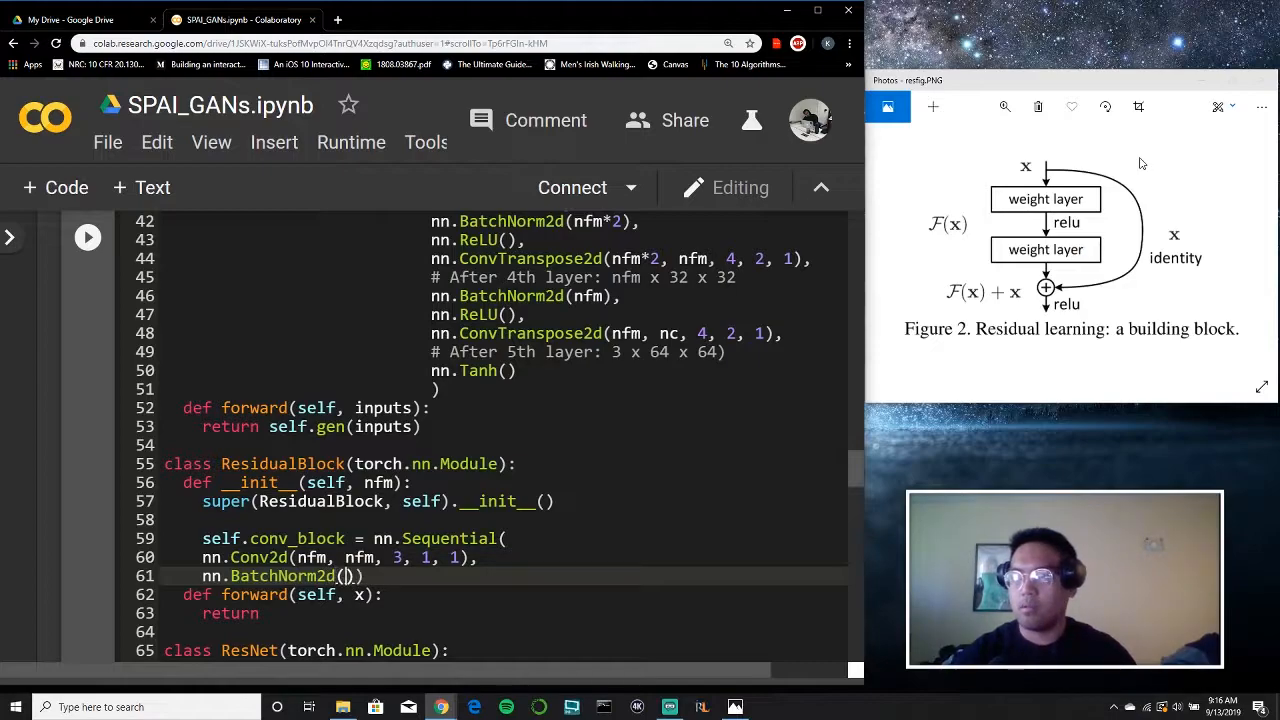
text(nfm)
text(nn.Conv2))
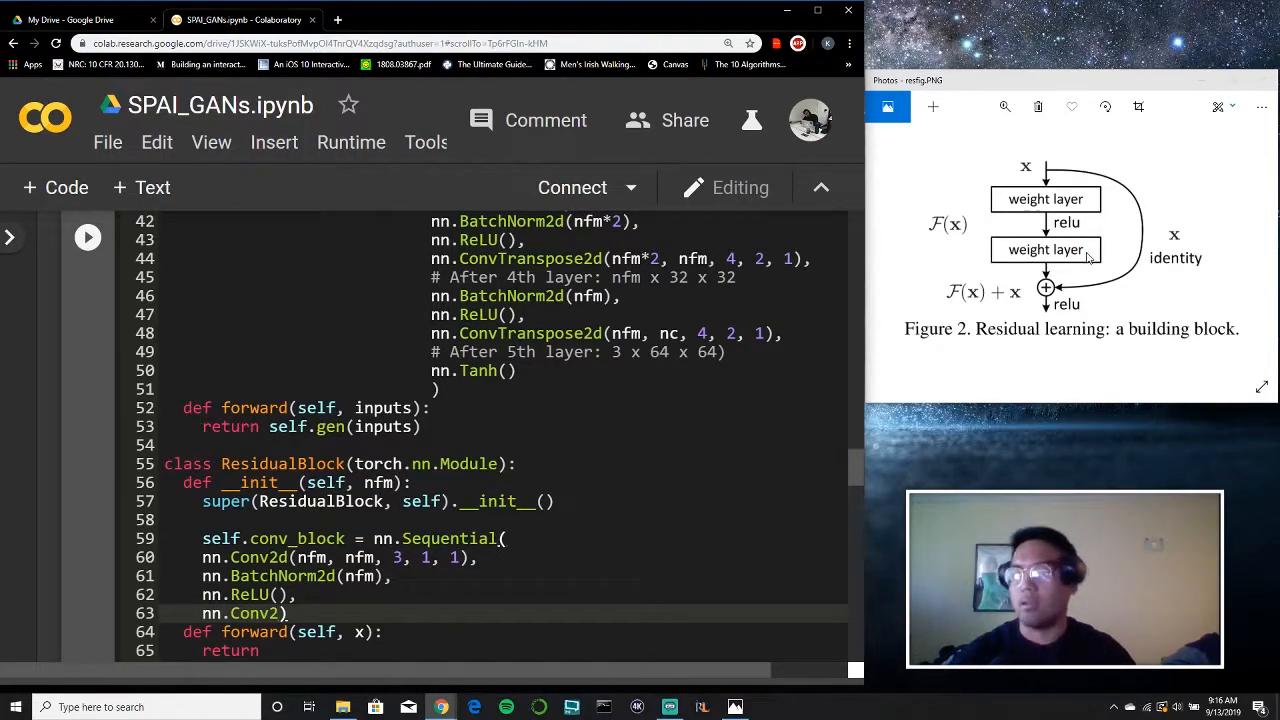
text(nfm)))
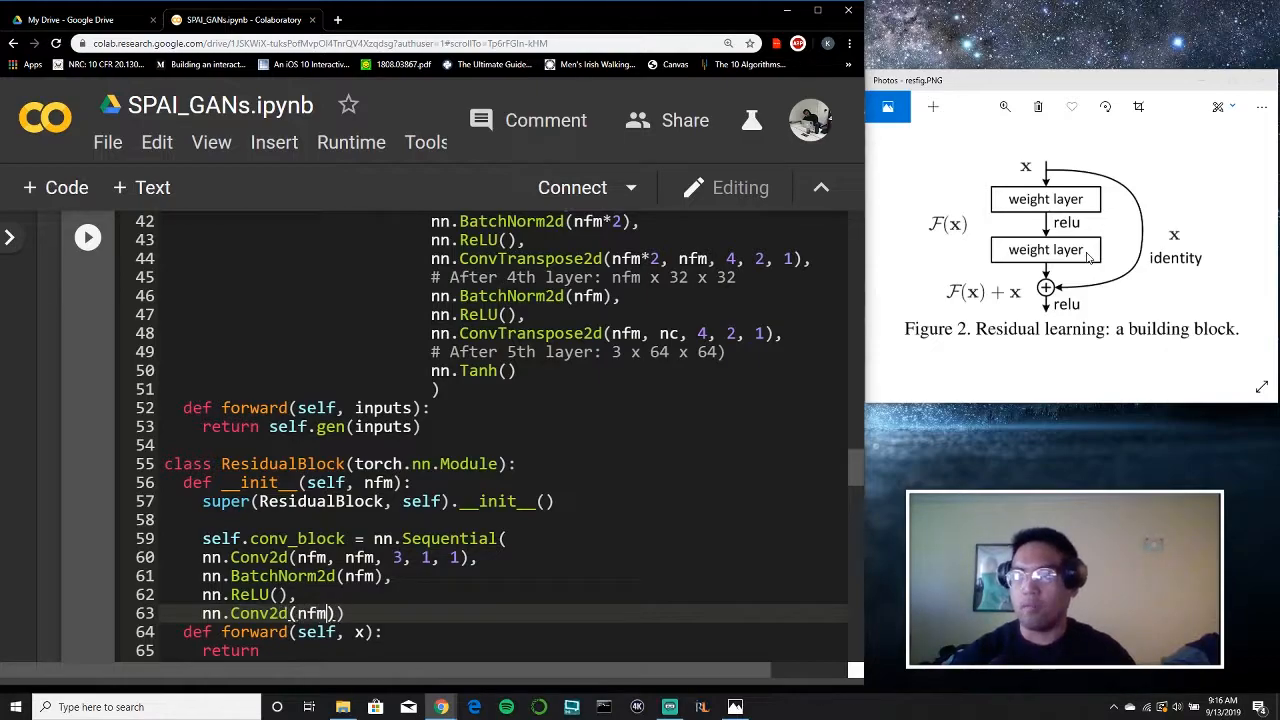
text(, nfm, 3, 1, 1)
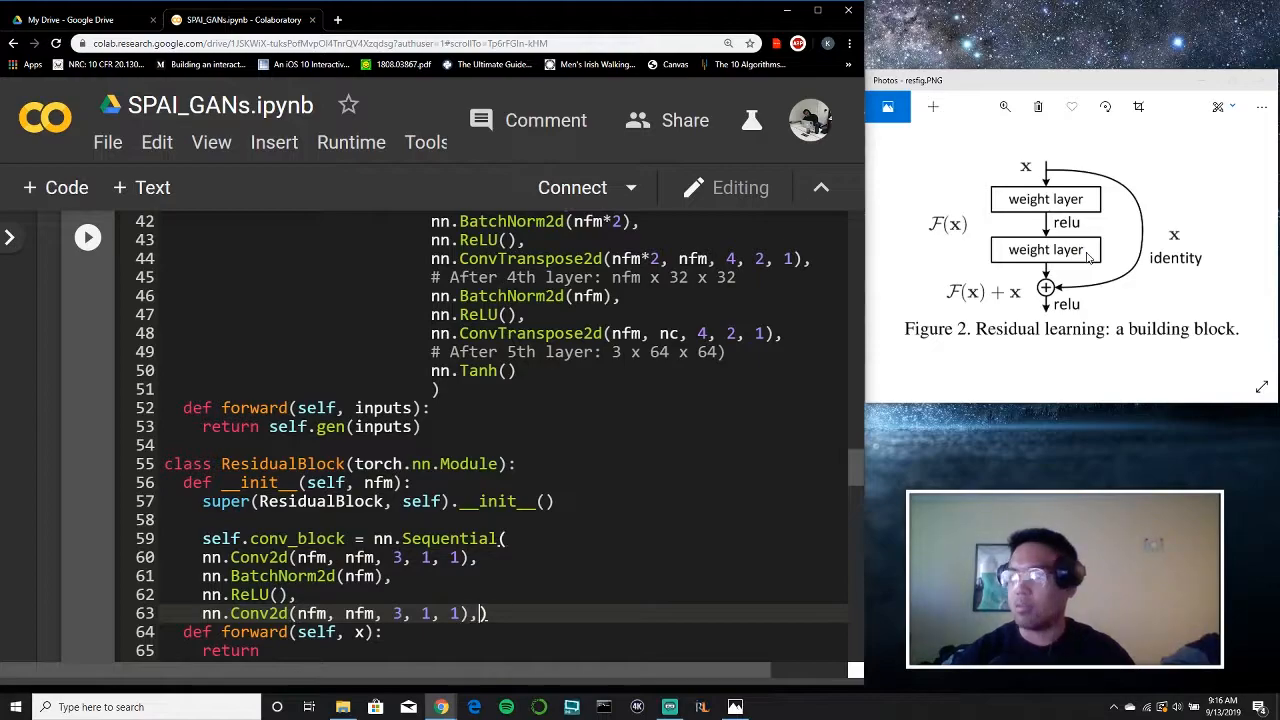
text(nn>batch)
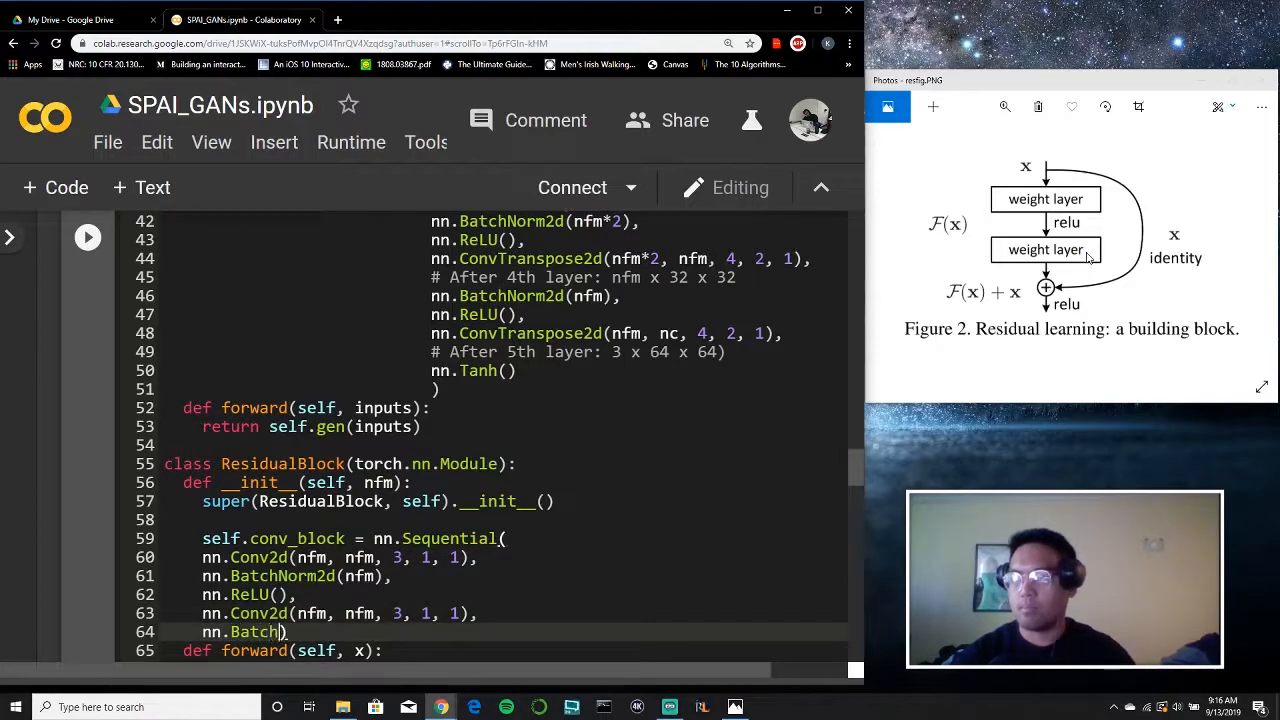
text(Norm2d(nfm)
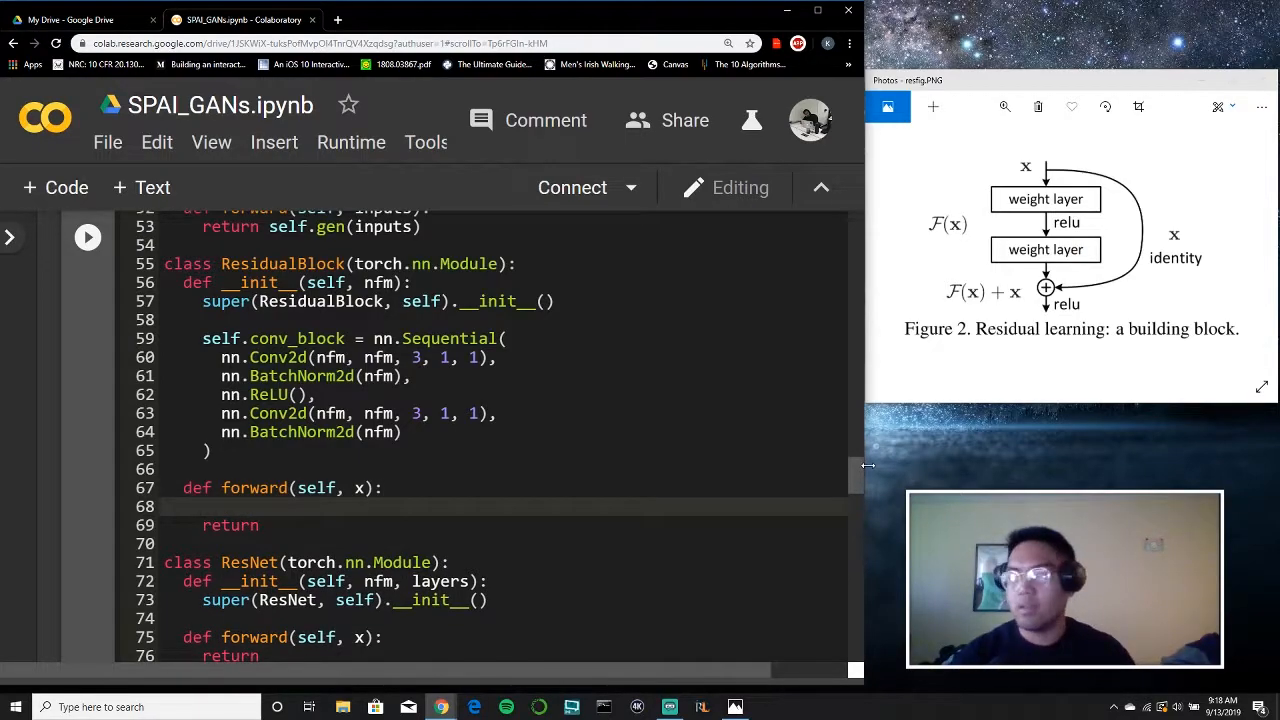
Step: Write result = x + self.conv_block(x) in forward, then start out =
text(result)
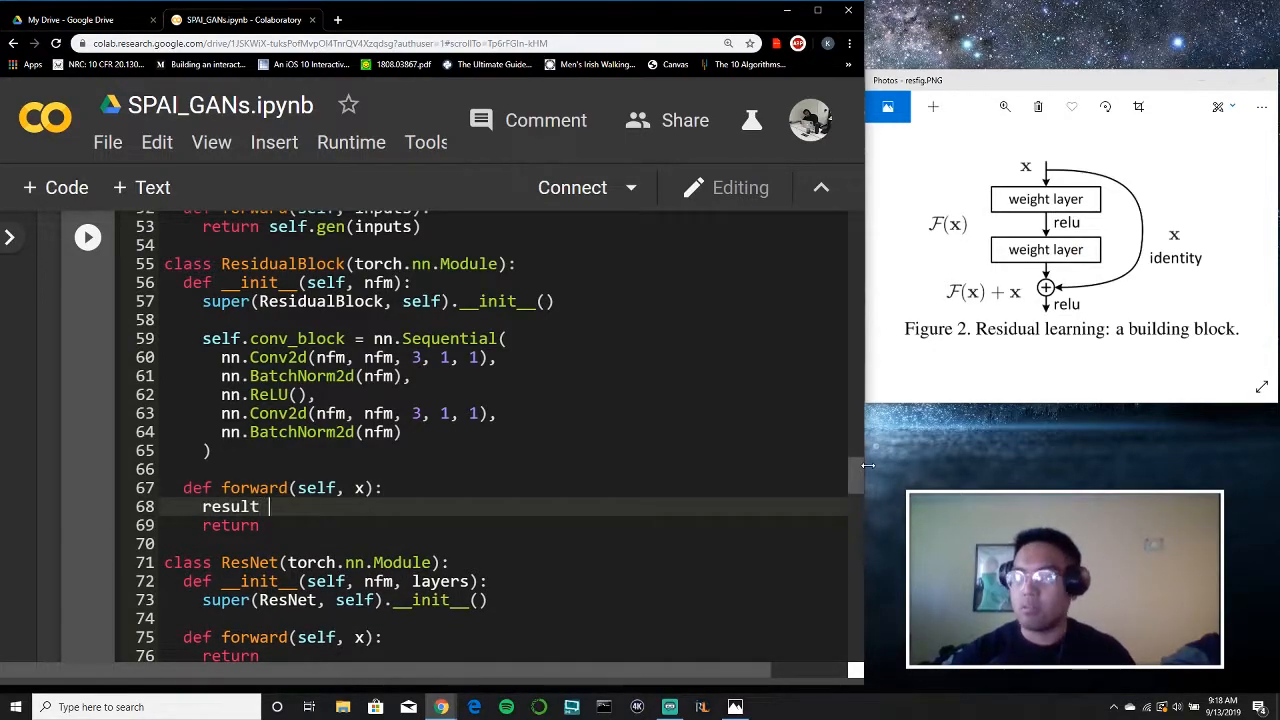
text(= x +)
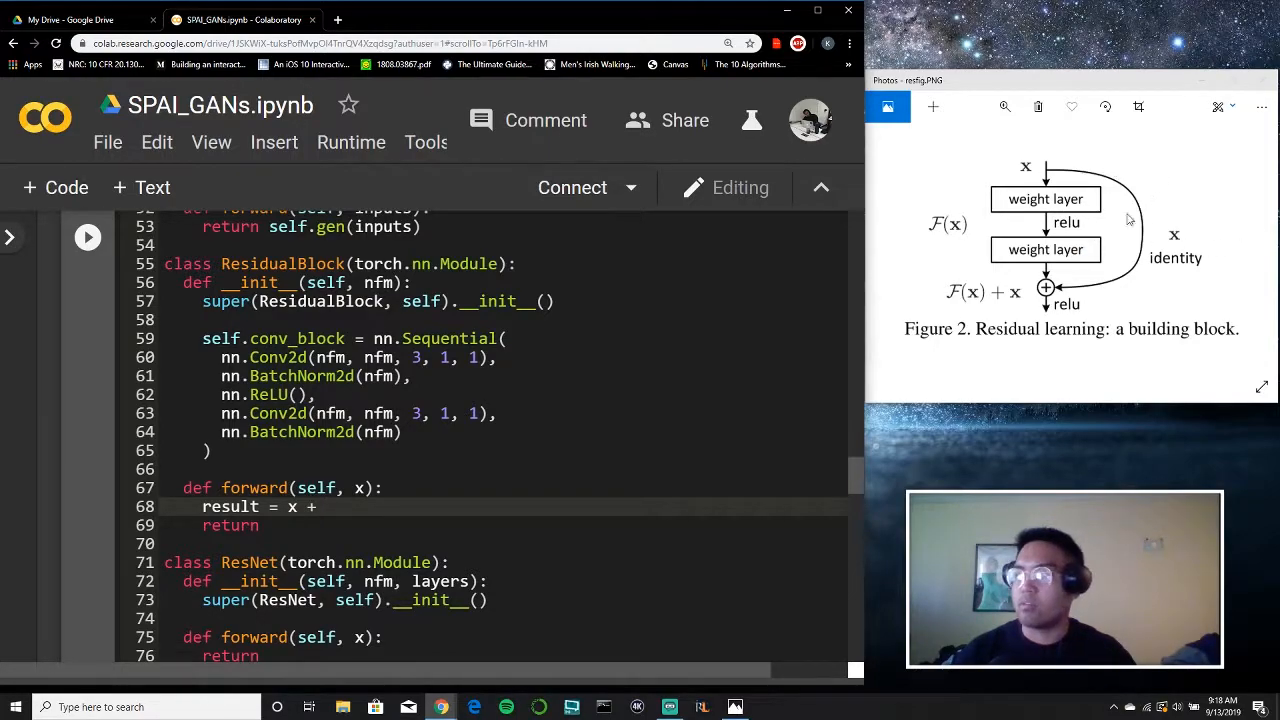
text(s)
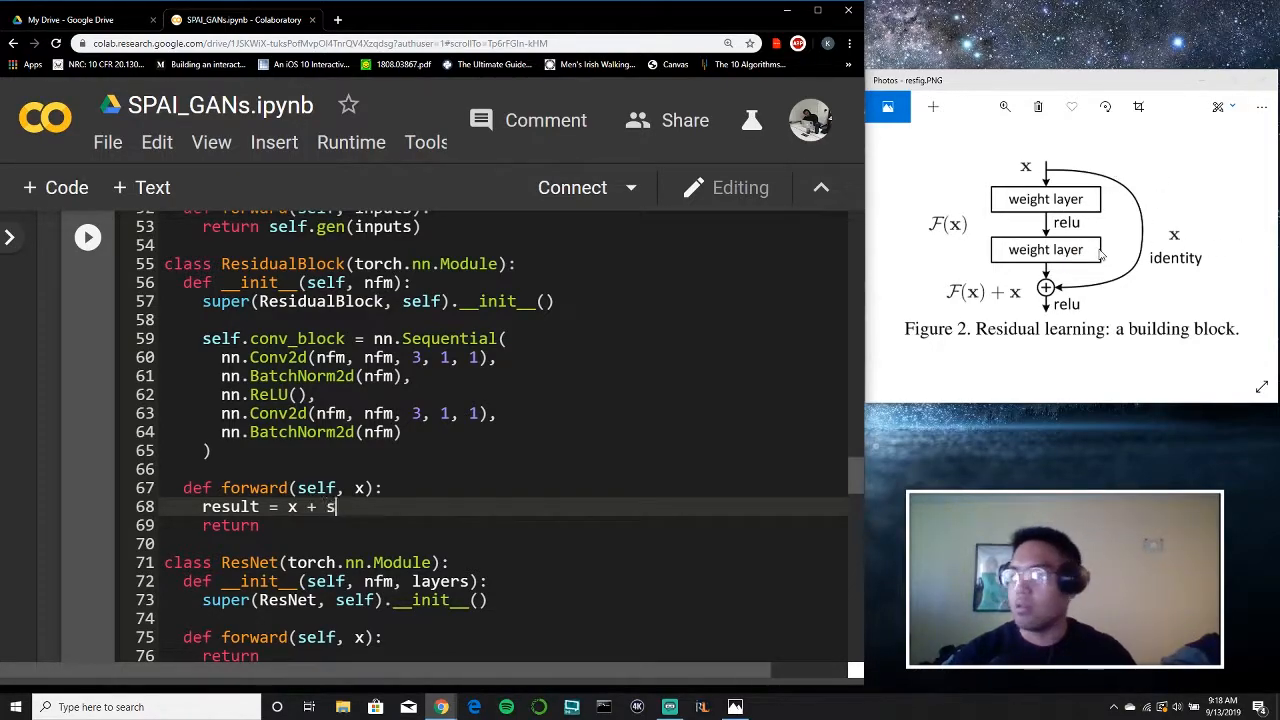
text(elf.con)
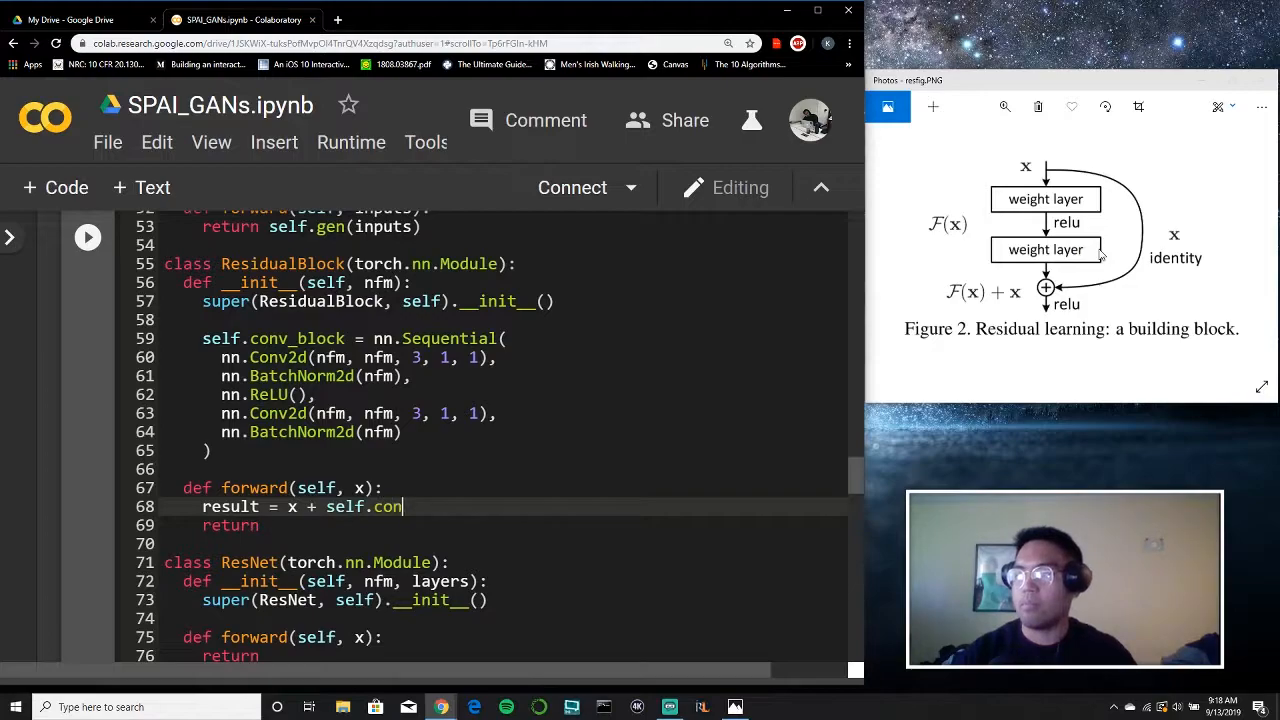
text(v_block())
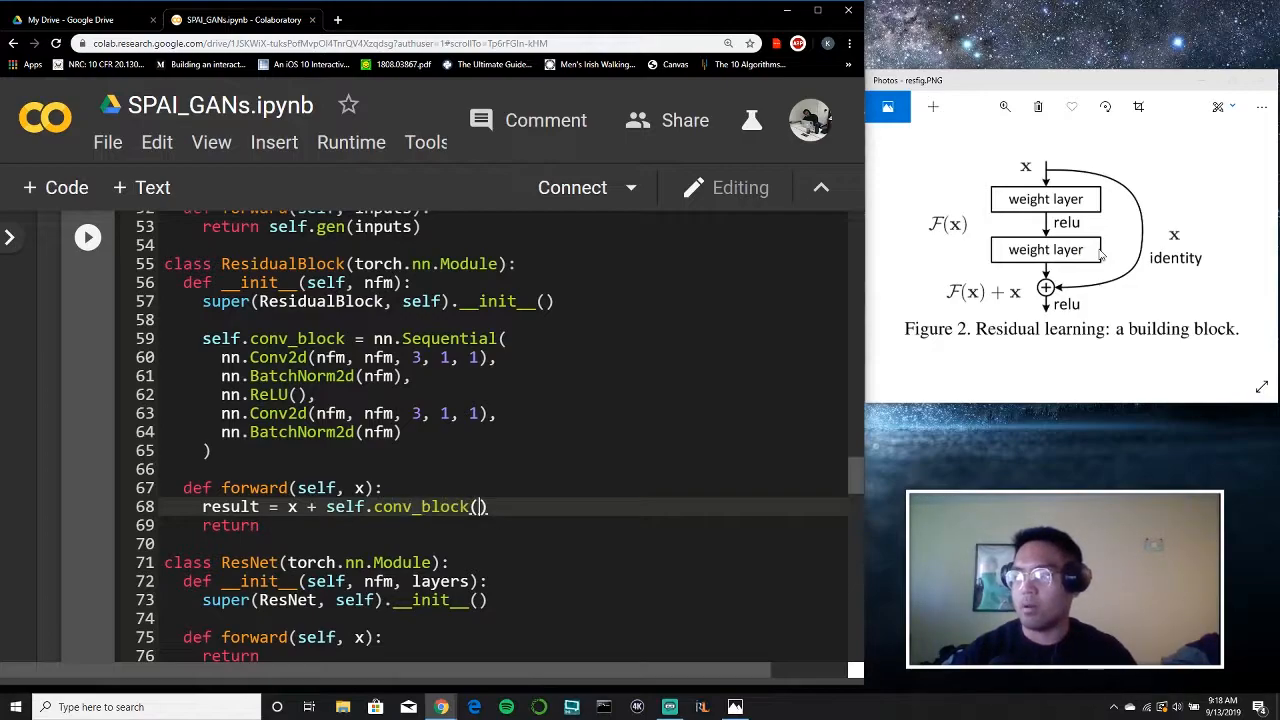
text(x)
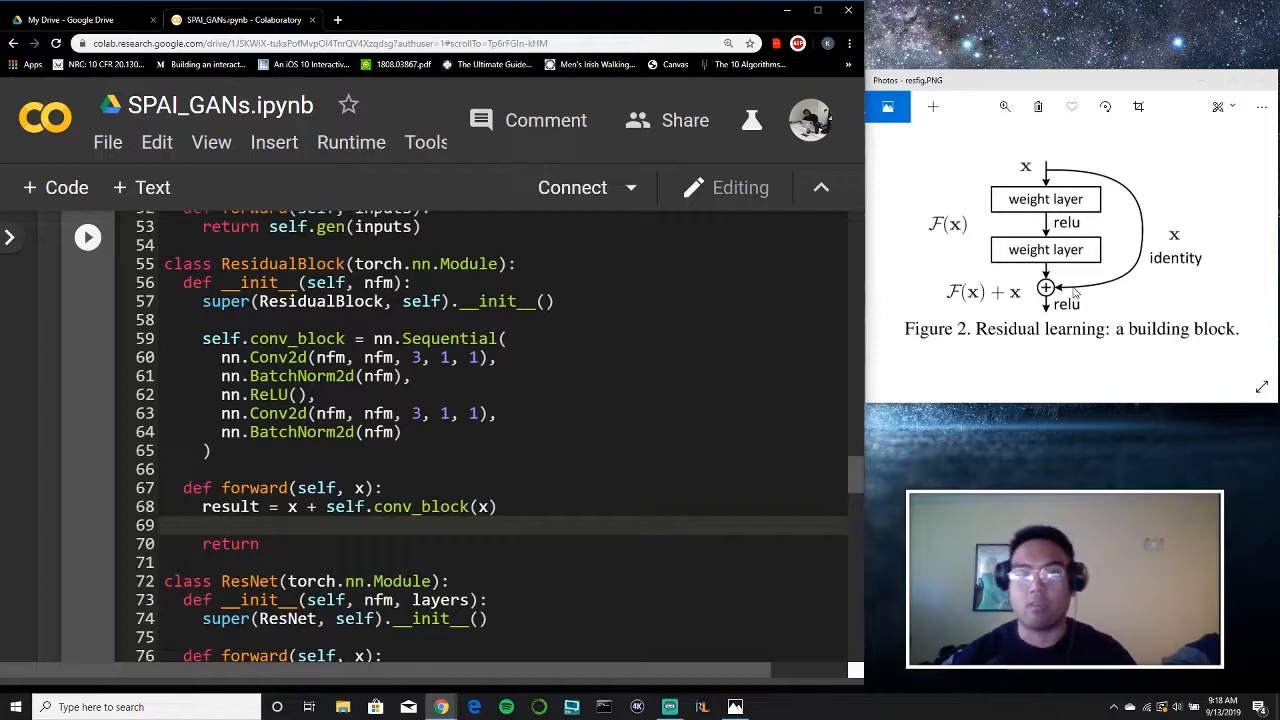
text(o)
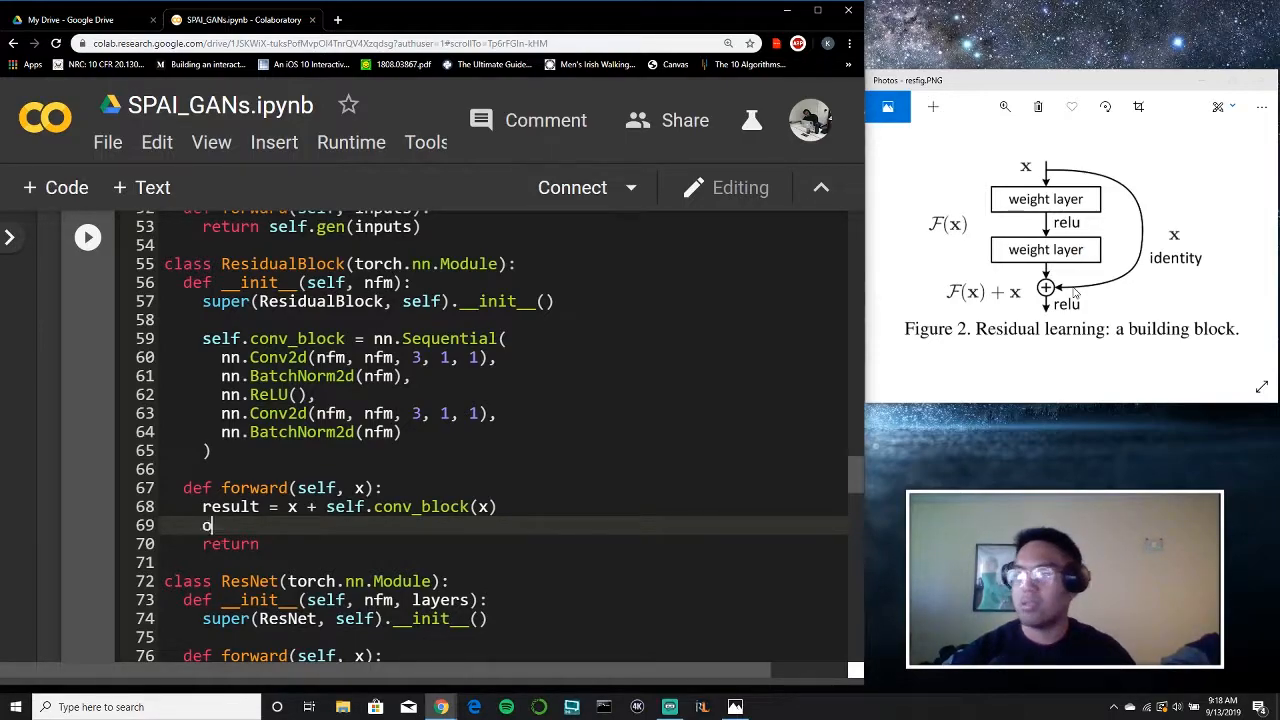
text(ut =)
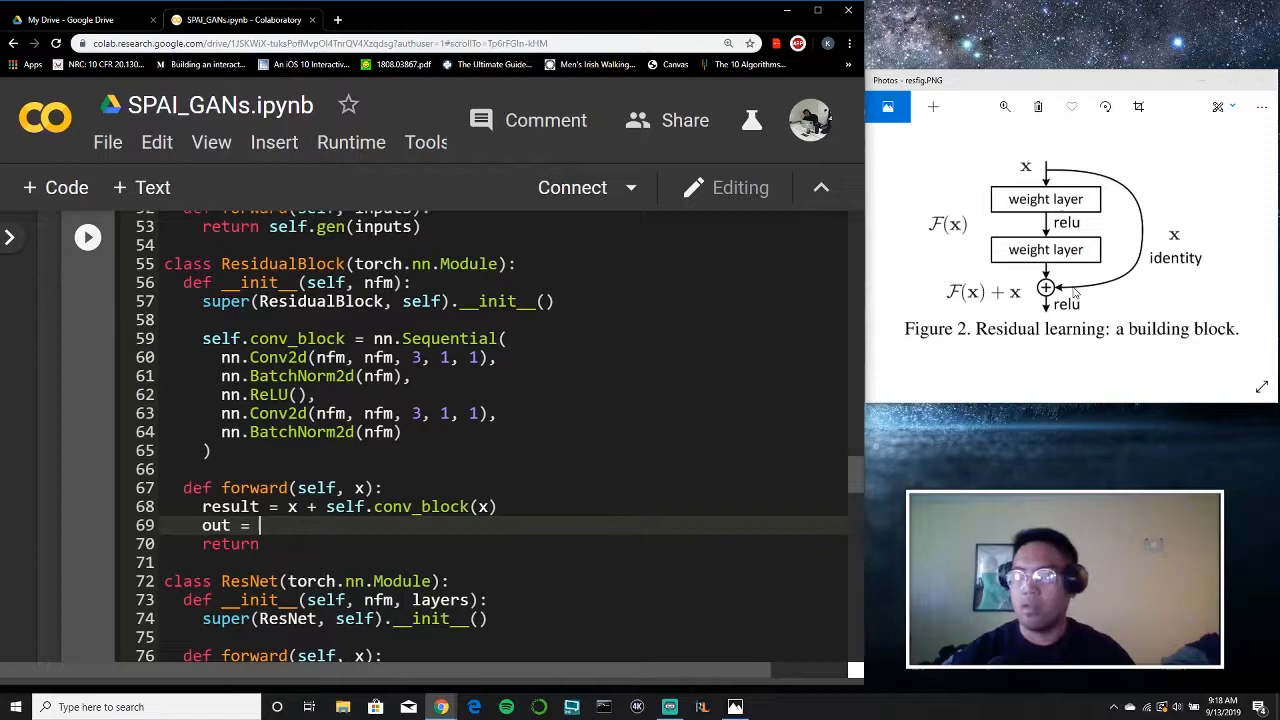
Step: Set out = self.relu(result) in forward and define self.relu = nn.ReLU() in __init__
text(self.relu())
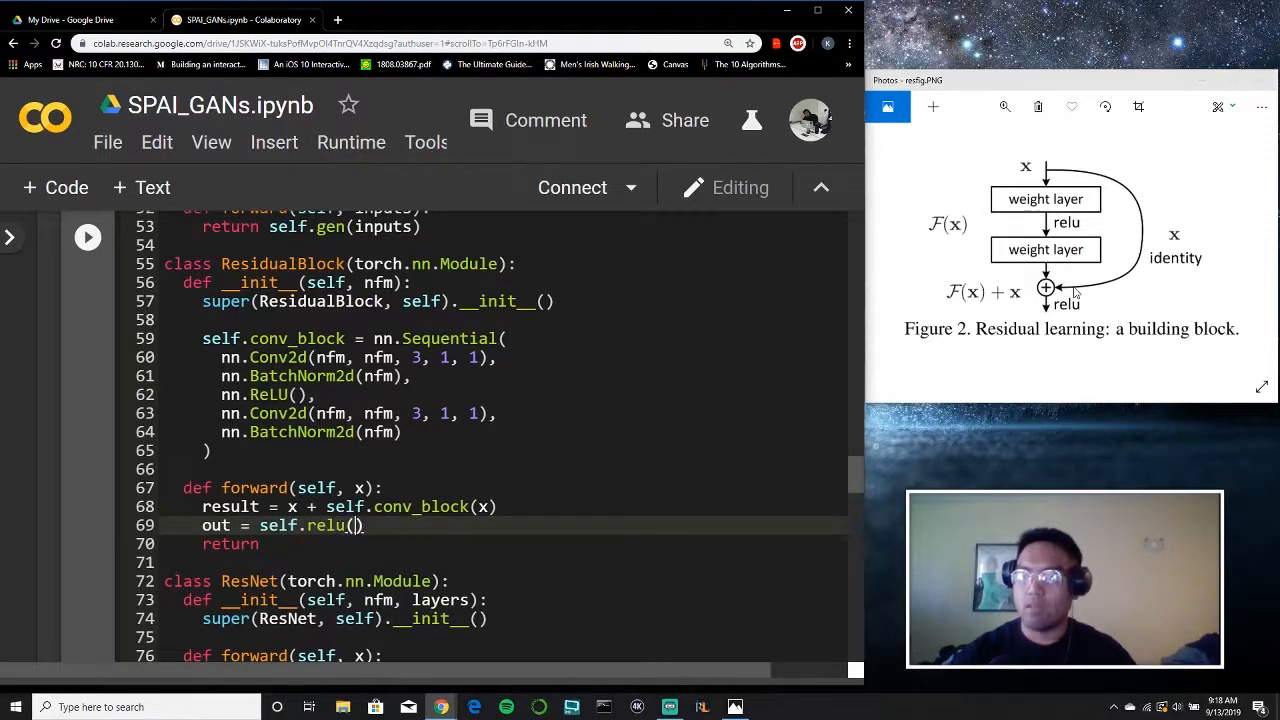
text(result)
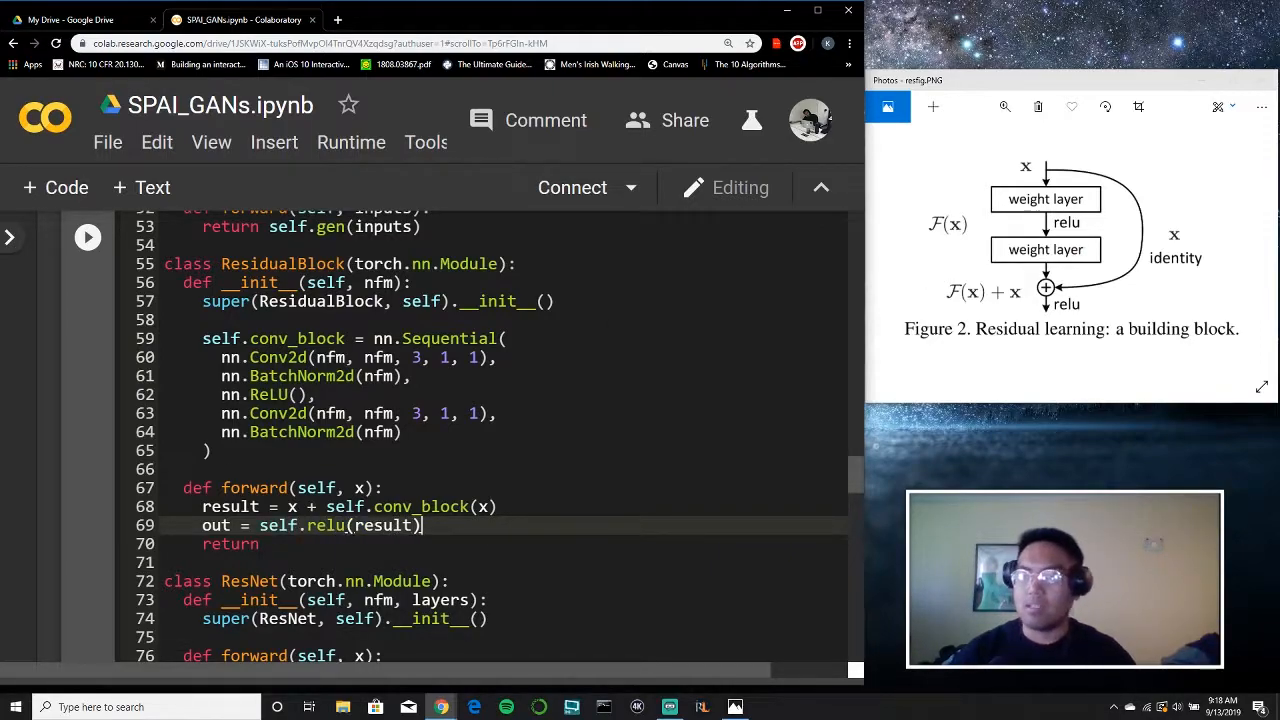
text(self.relu =)
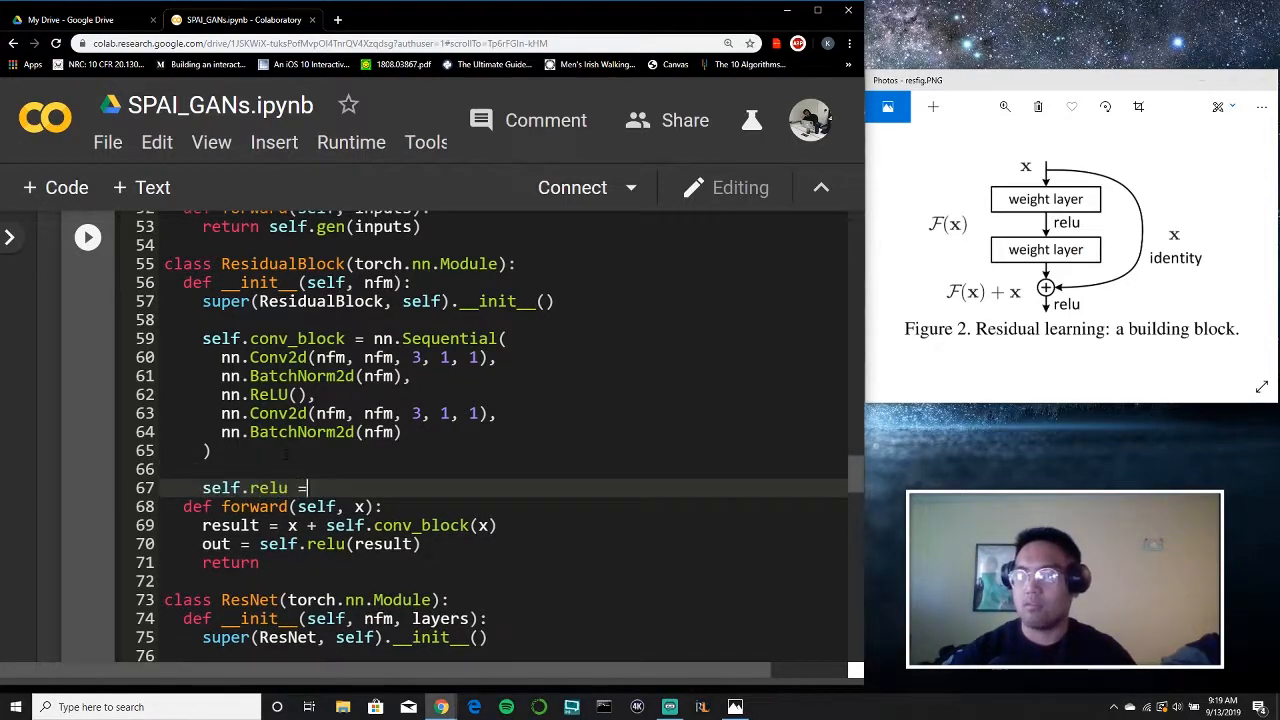
text(nn.ReL)
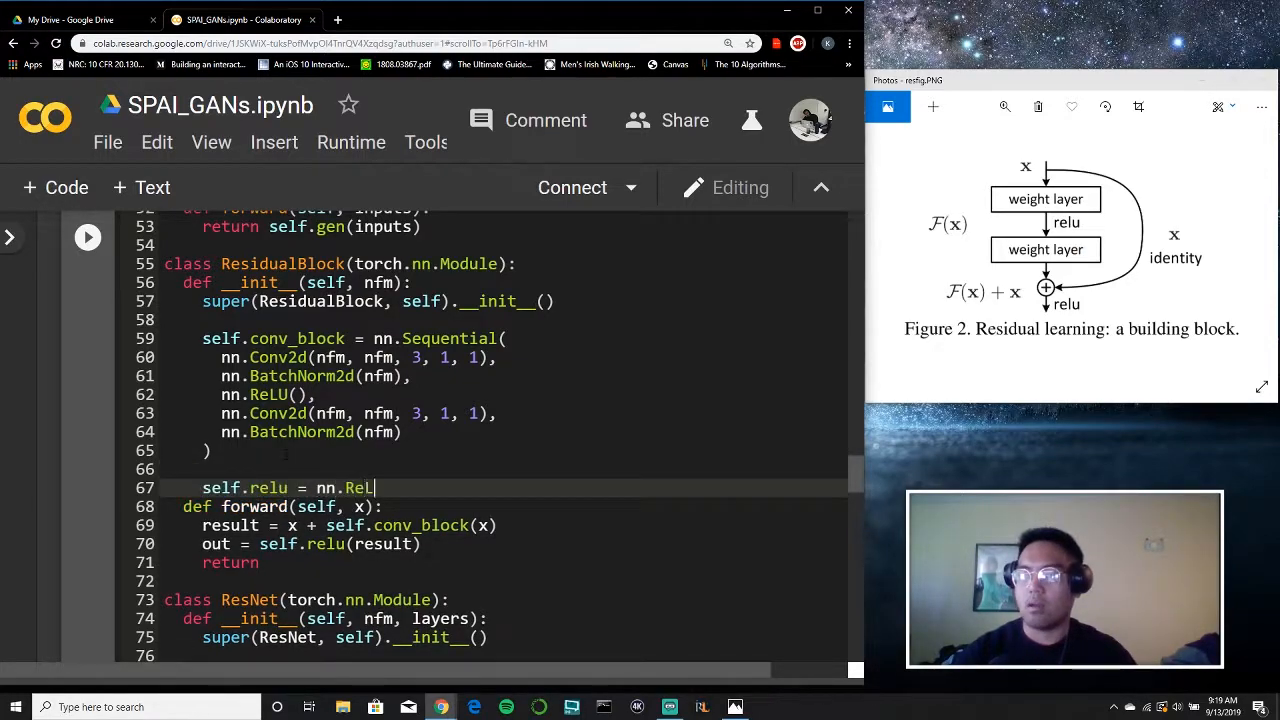
text(U())
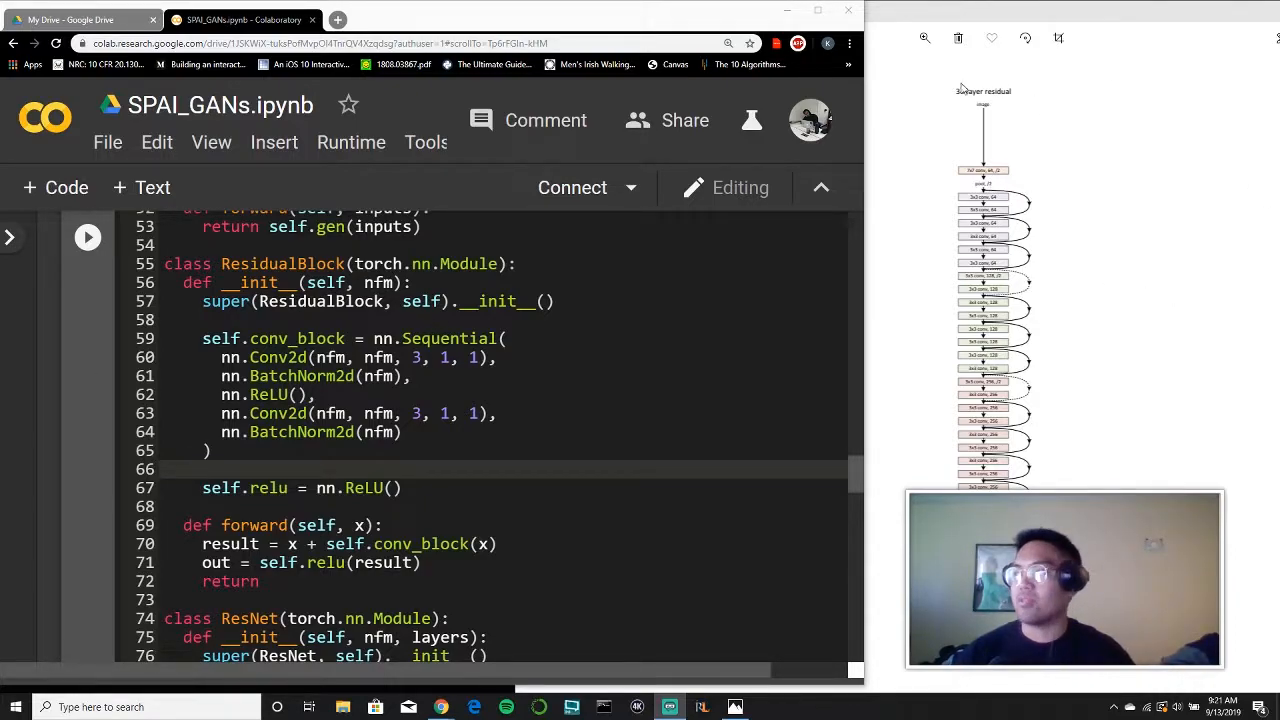
mouse_move(1037, 128)
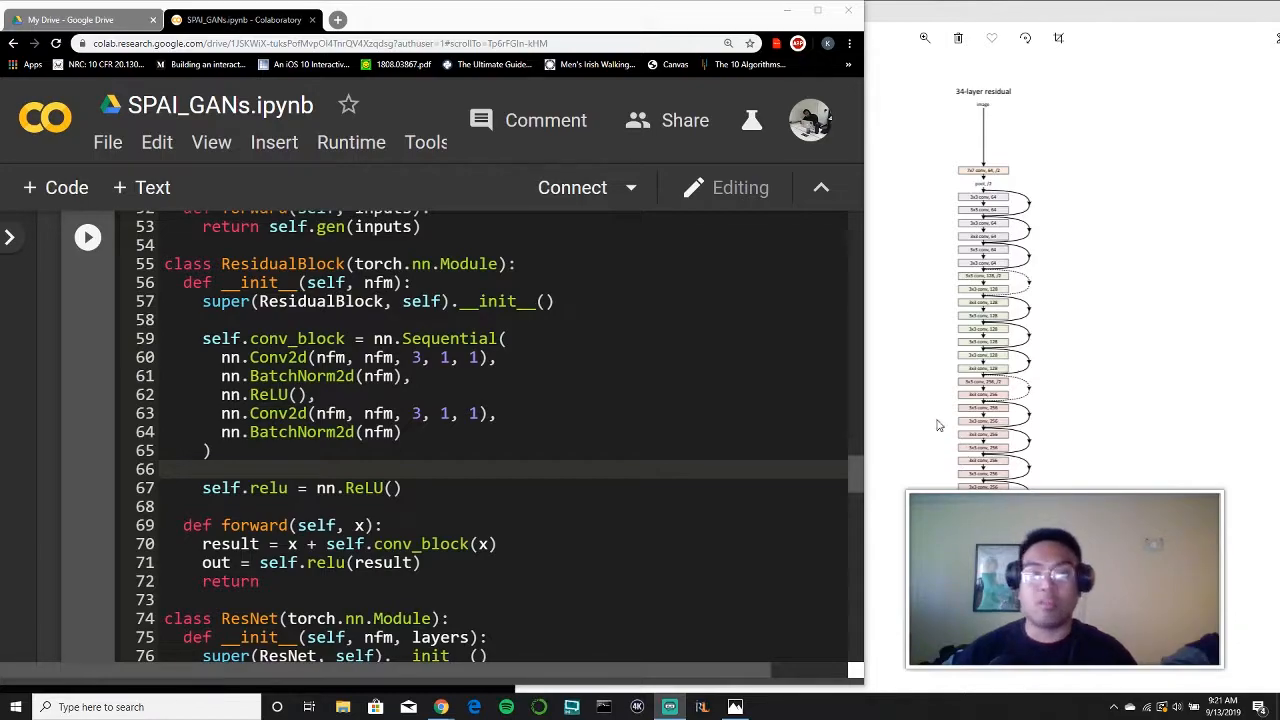
mouse_move(845, 315)
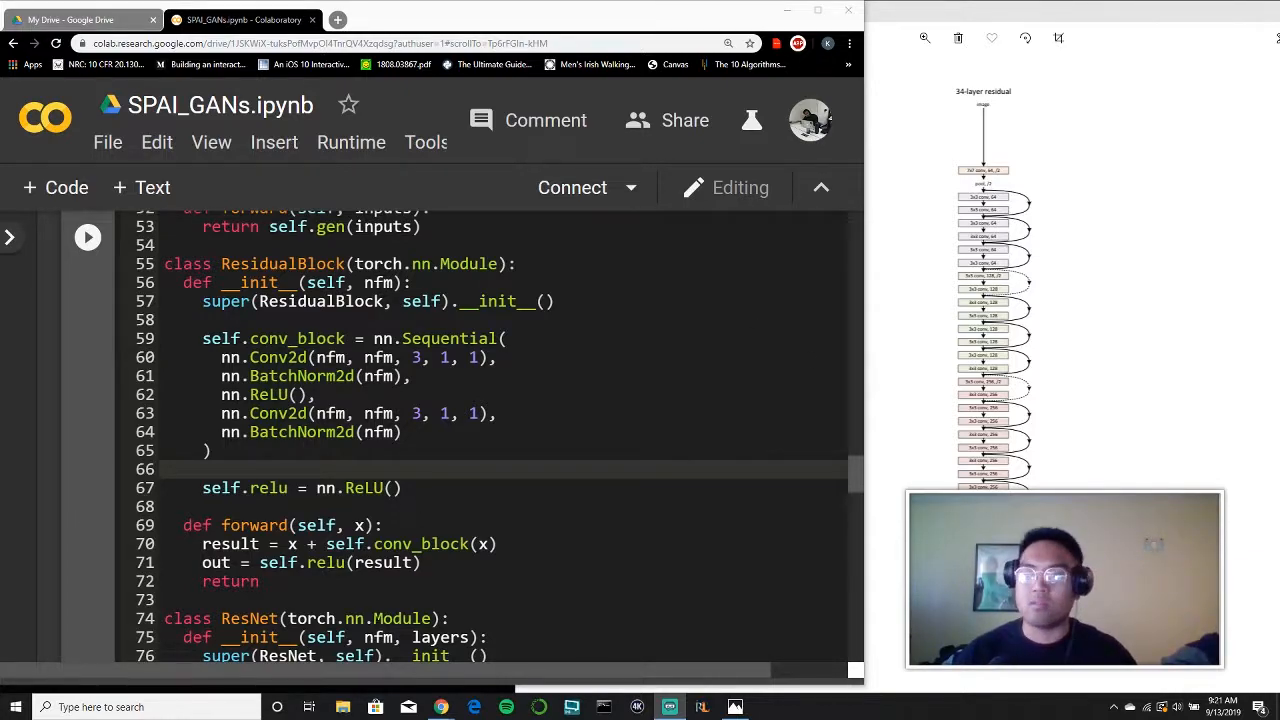
Step: Initialize self.resnet = [] and add a for _ in range(layers): loop in ResNet.__init__
scroll(down, 3)
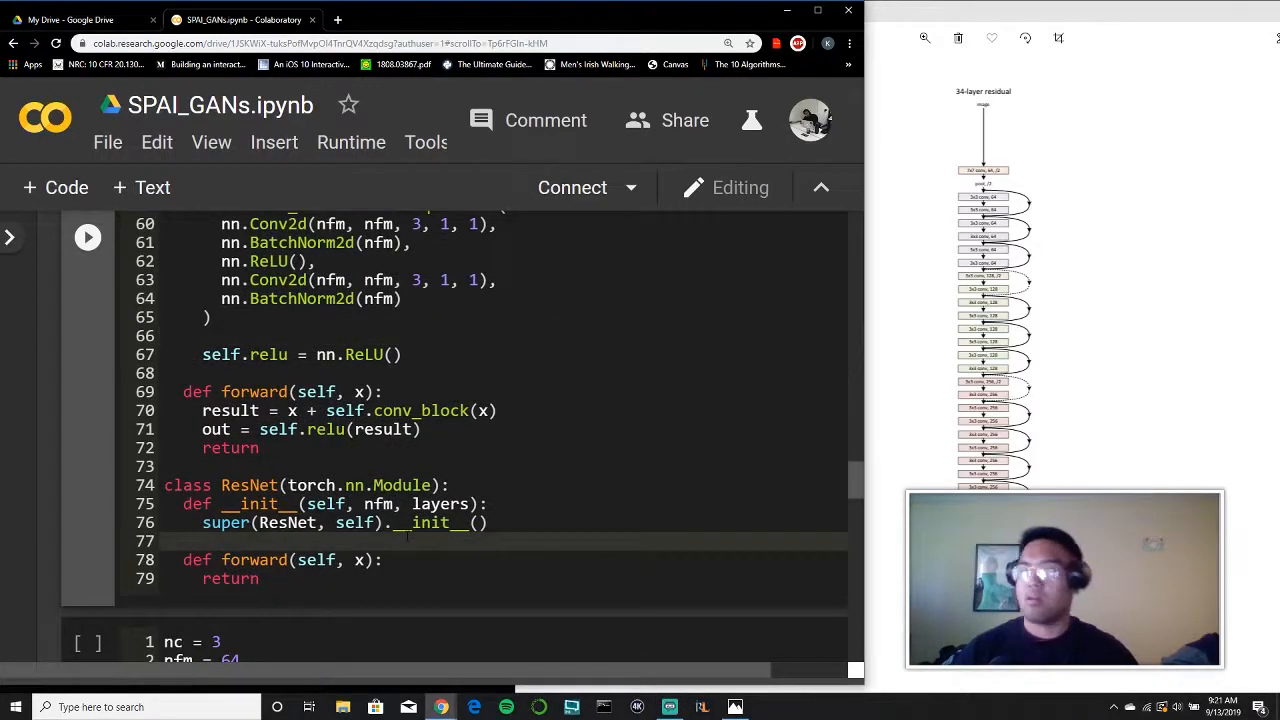
key(enter)
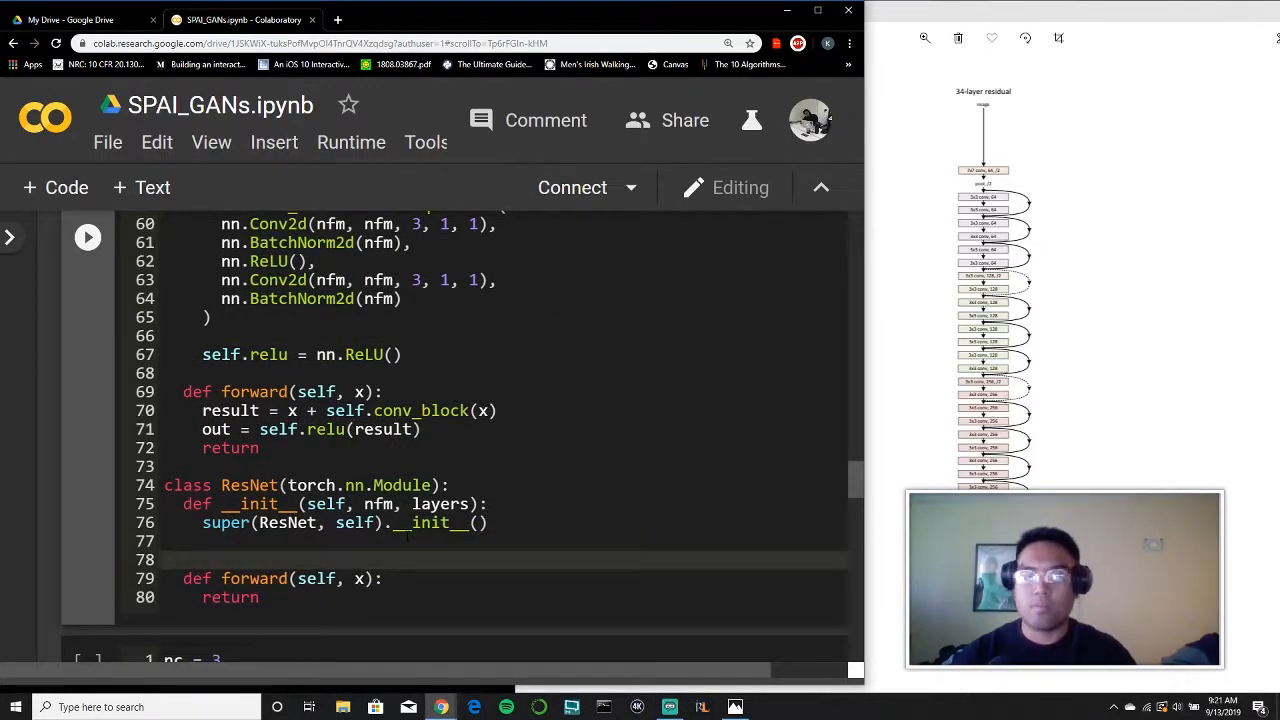
text(self.resnet)
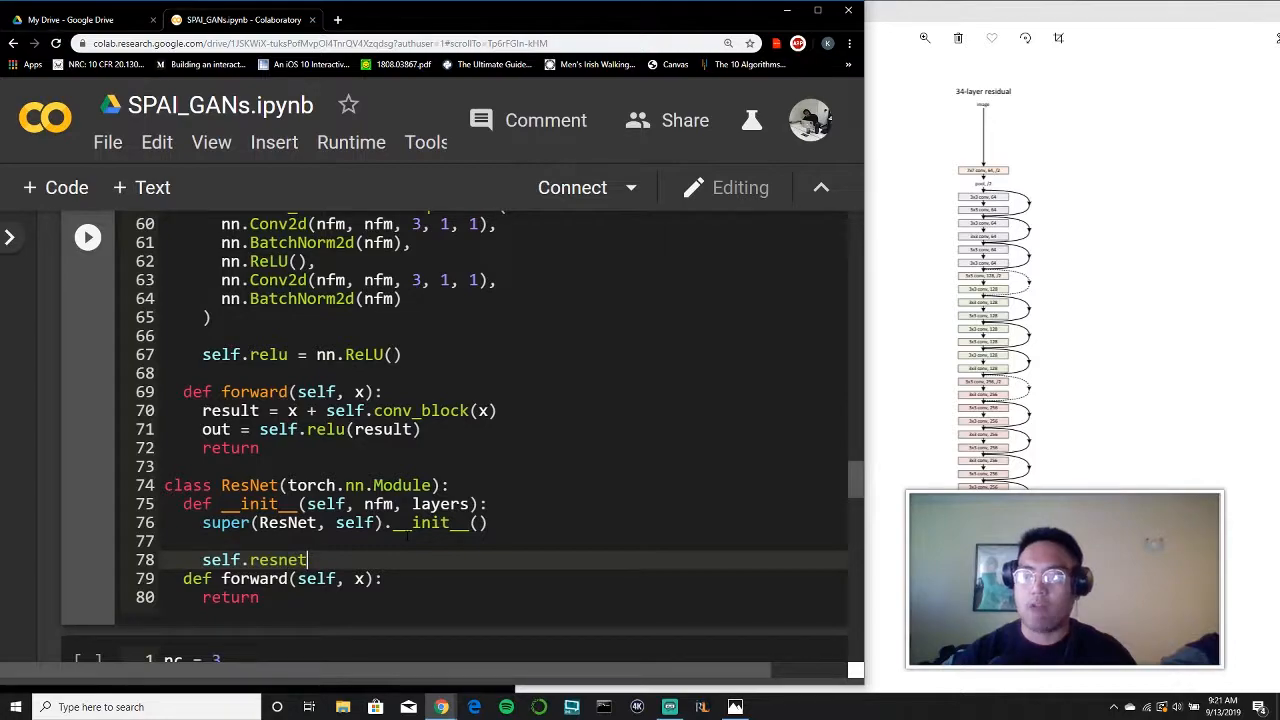
text(= [])
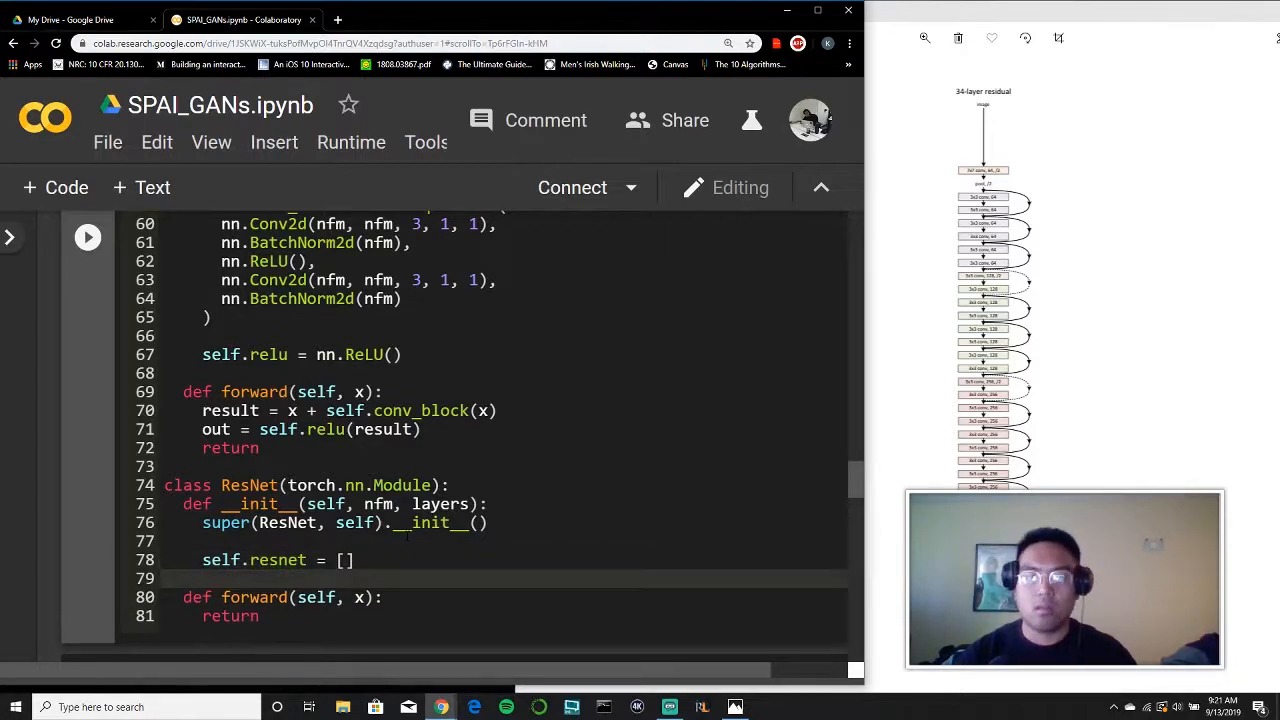
text(for _)
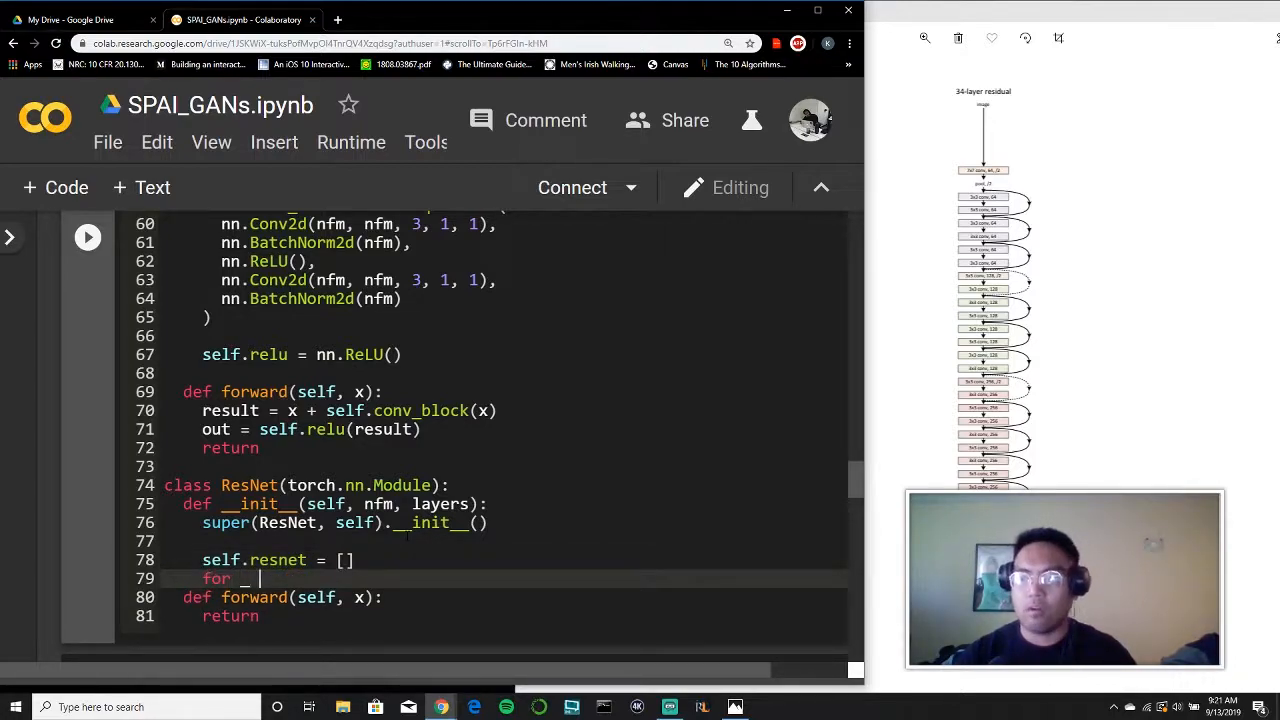
text(in range(lay)
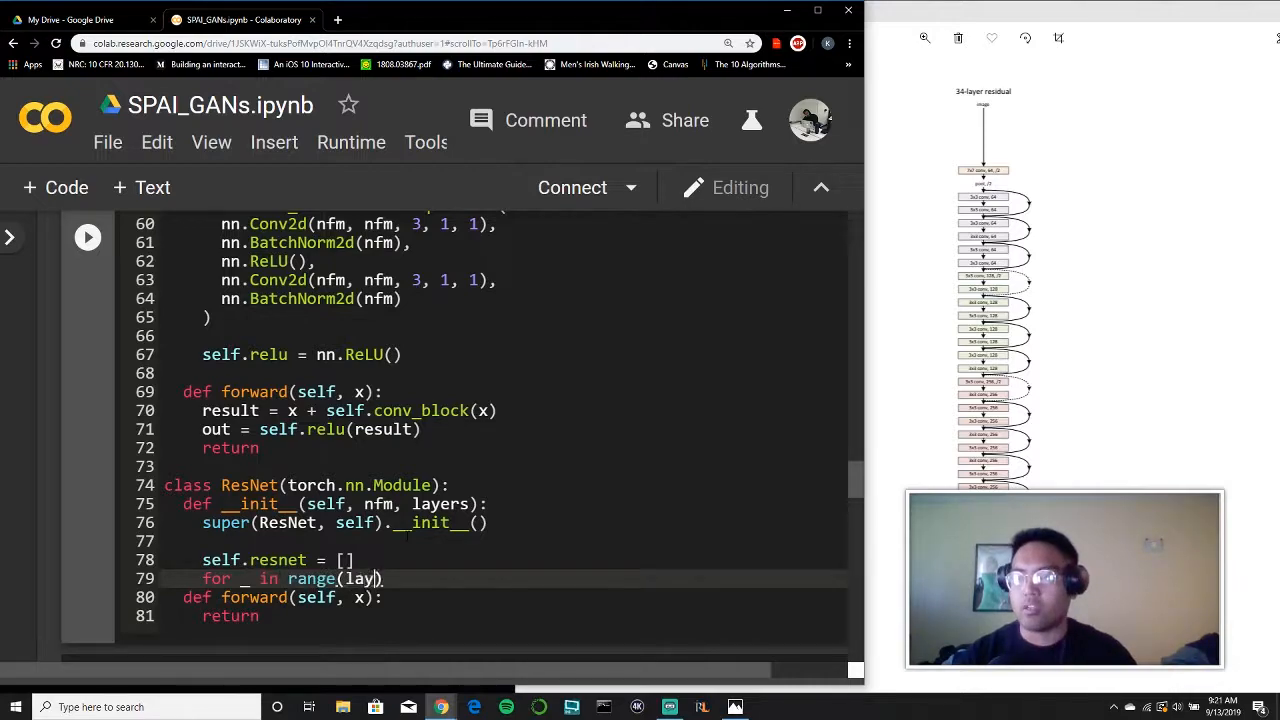
text(ers))
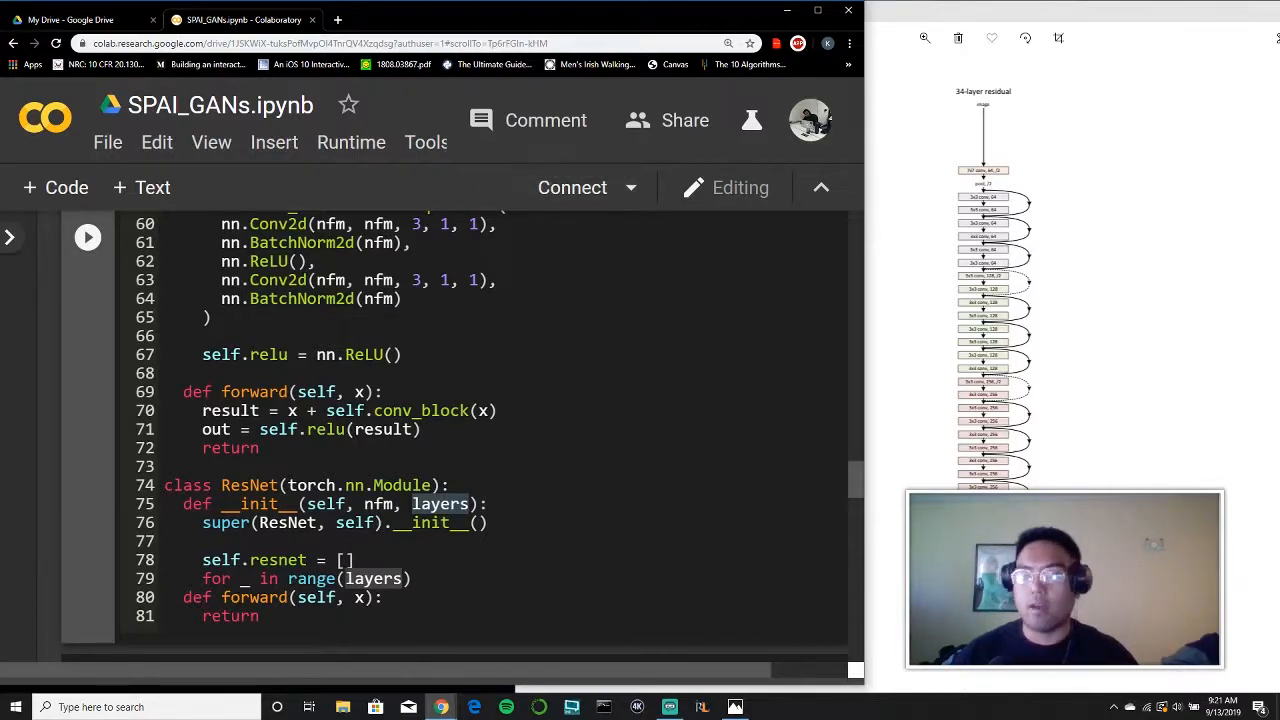
text(:)
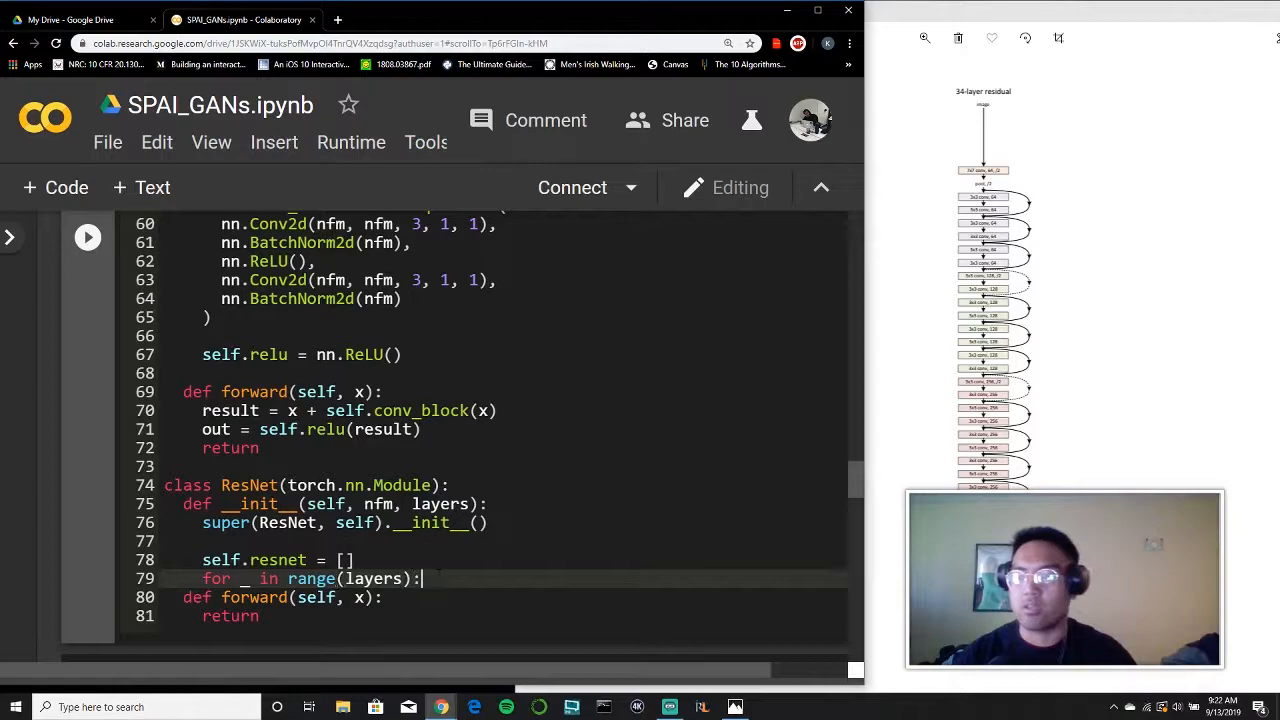
Step: In the loop body, append [ResidualBlock(nfm)] to self.resnet
key(enter)
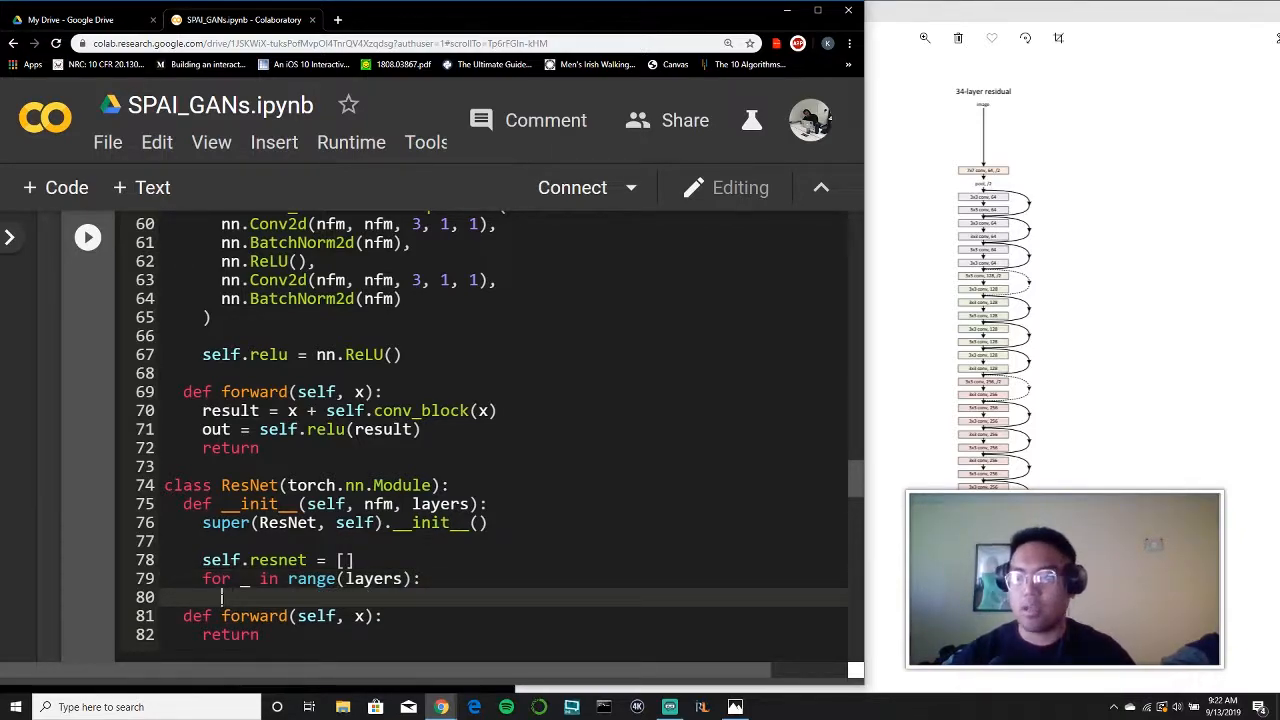
text(self.resnet)
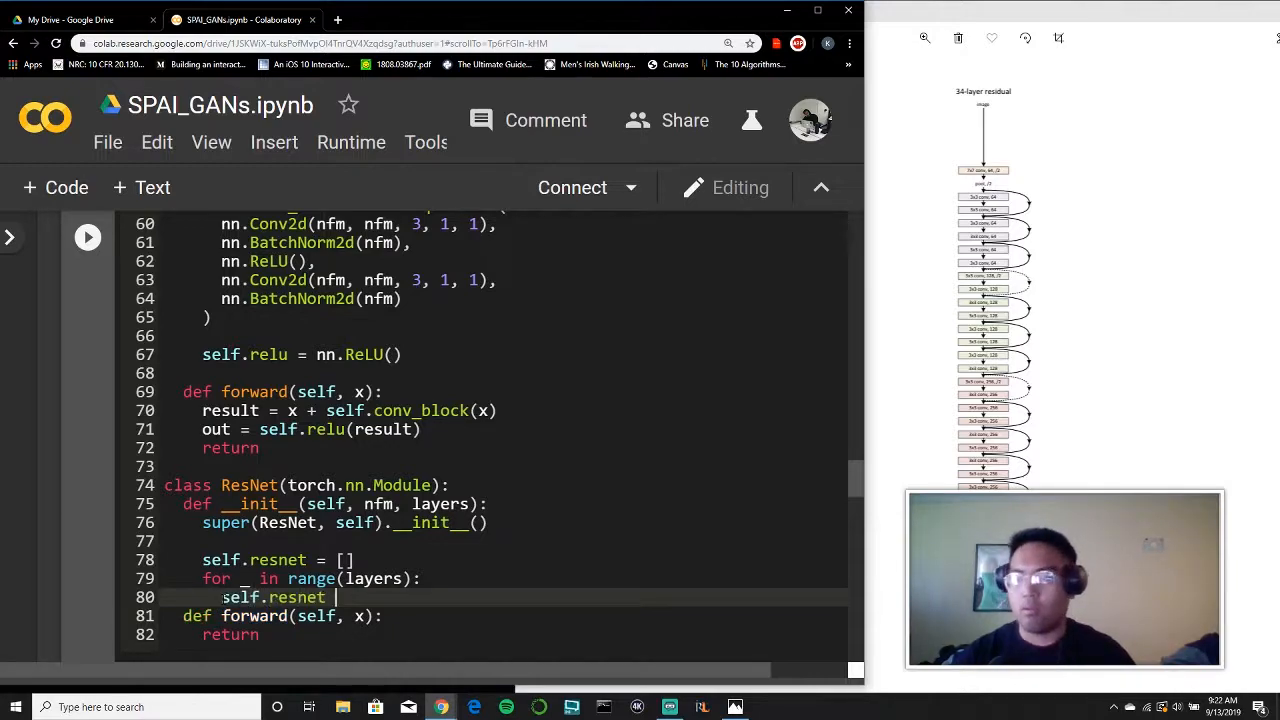
text(+=)
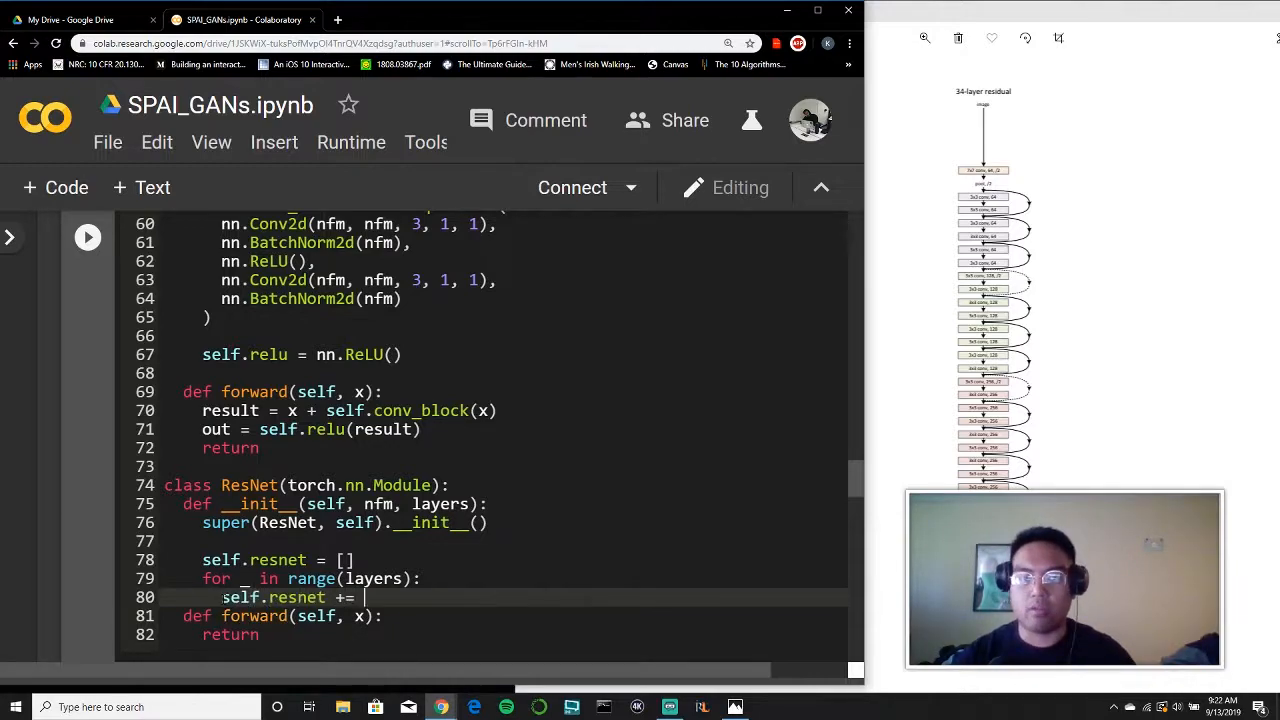
text([R)
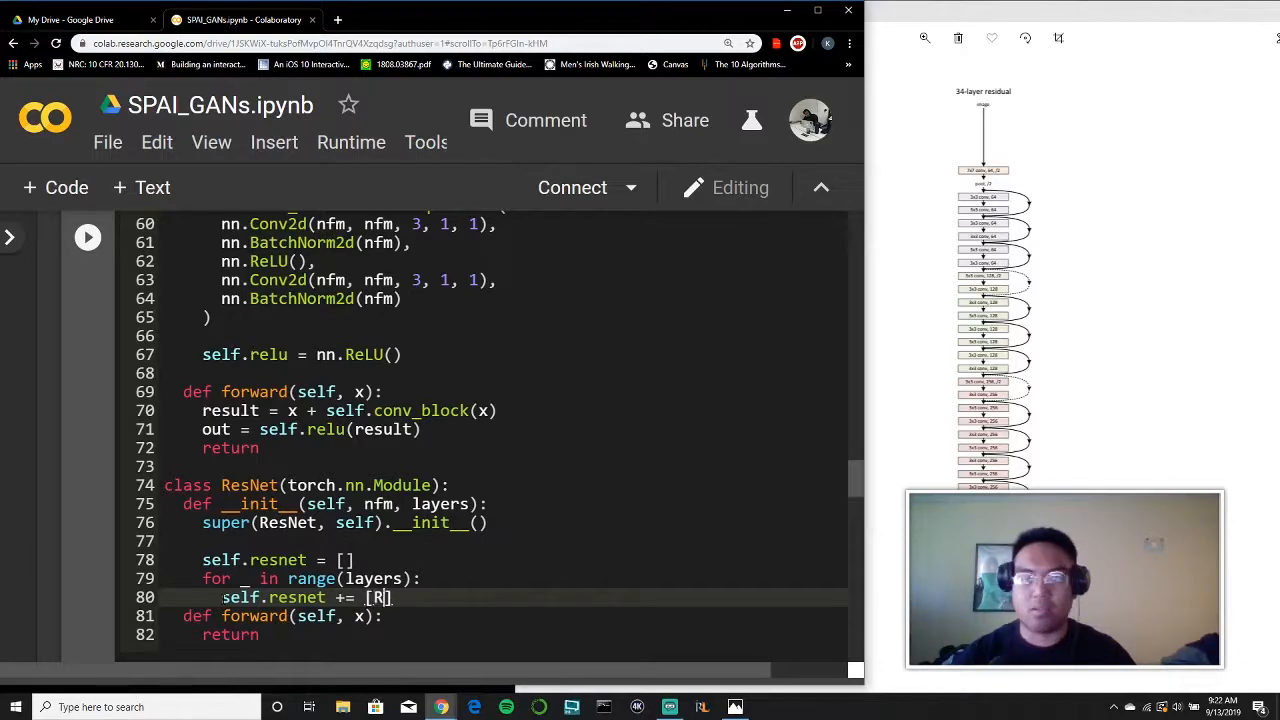
text(esidualBlock)
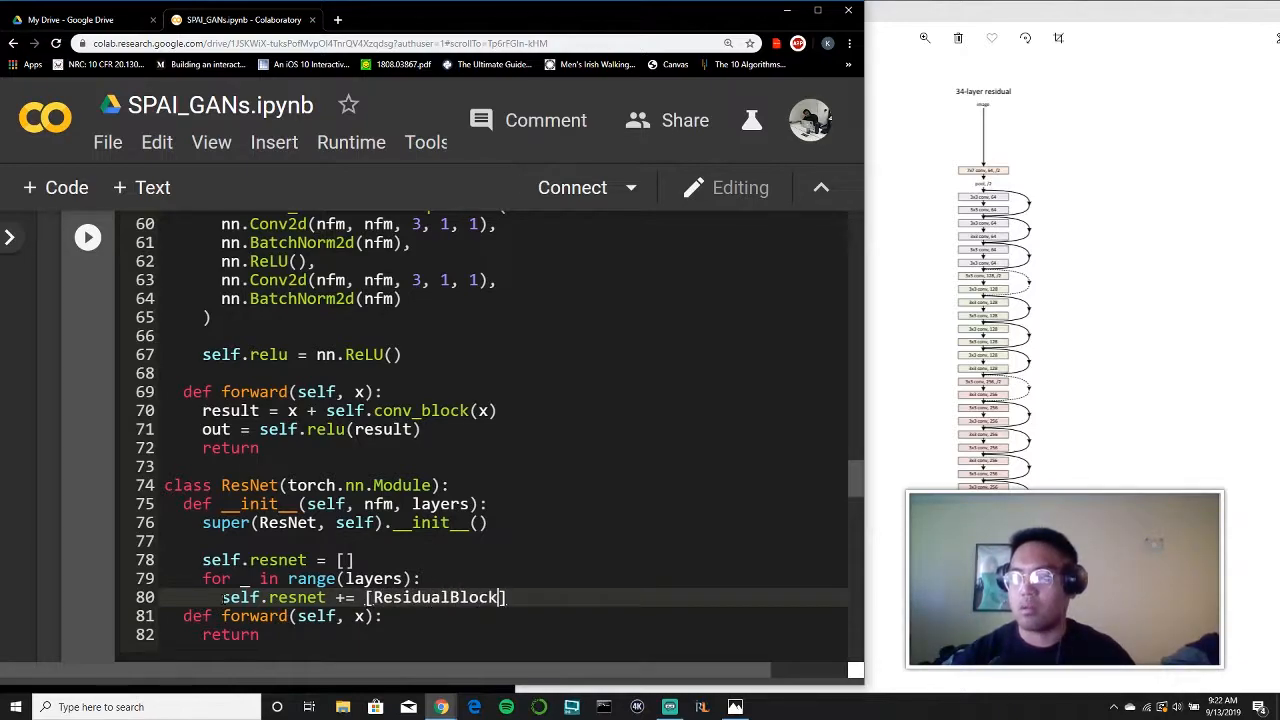
text((nfm)))
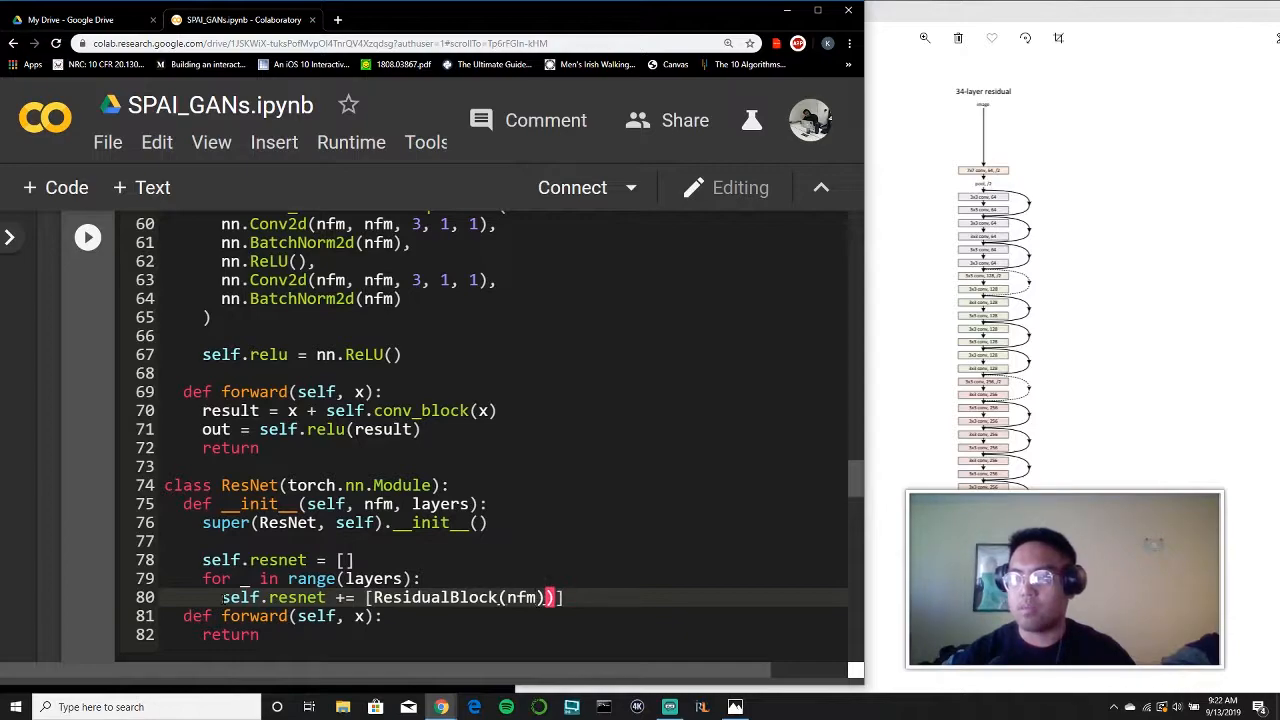
key(Backspace)
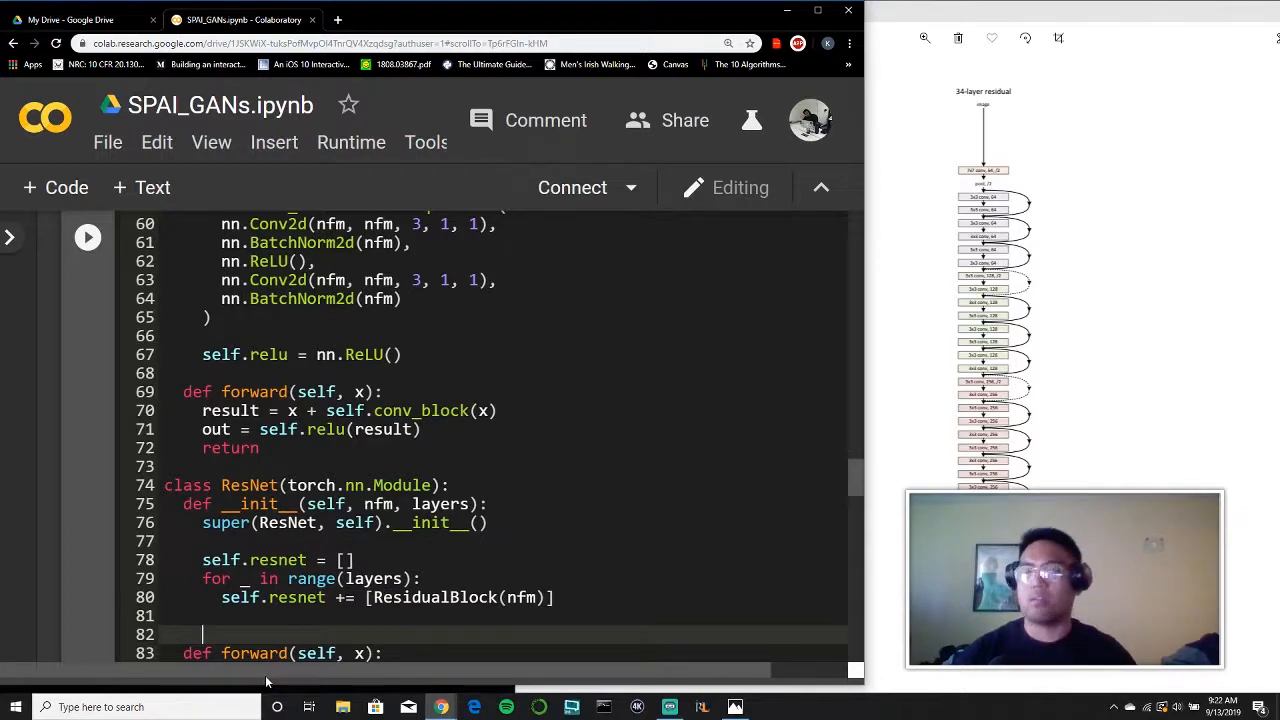
Step: Add self.resnet = nn.Sequential(*self.resnet) and make forward return self.resnet(x)
text(self.)
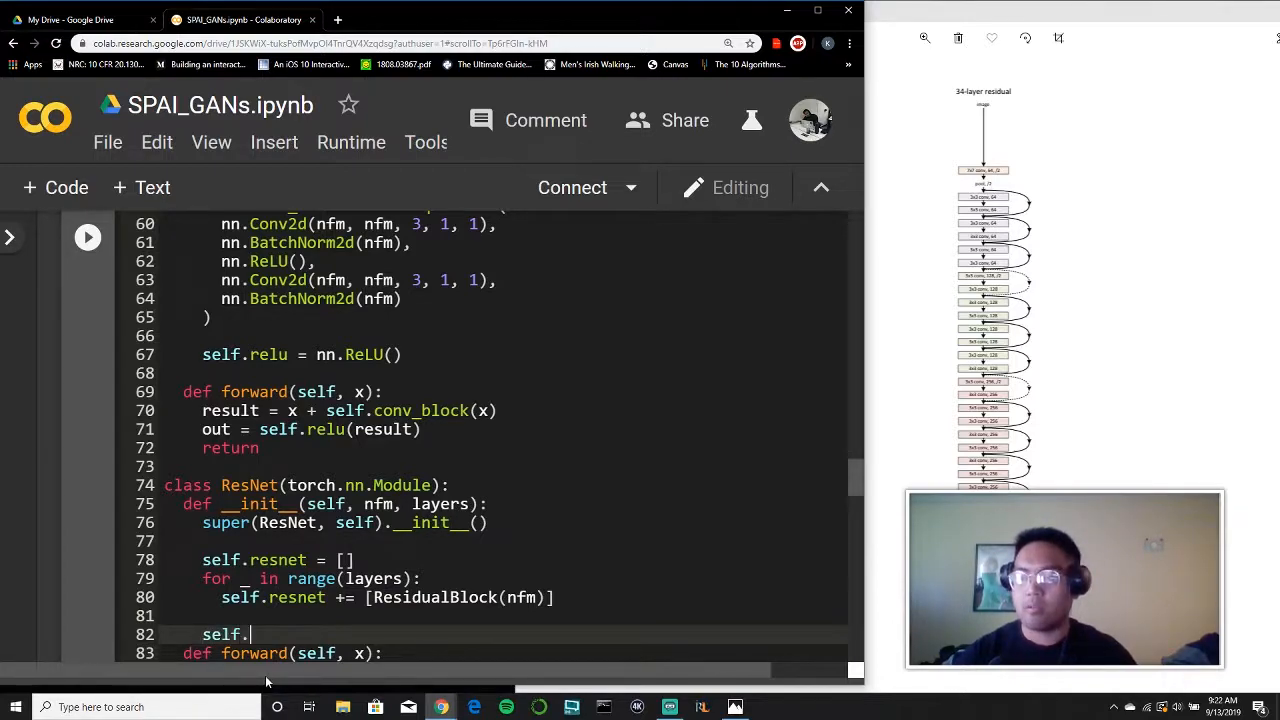
text(resnet = nn.)
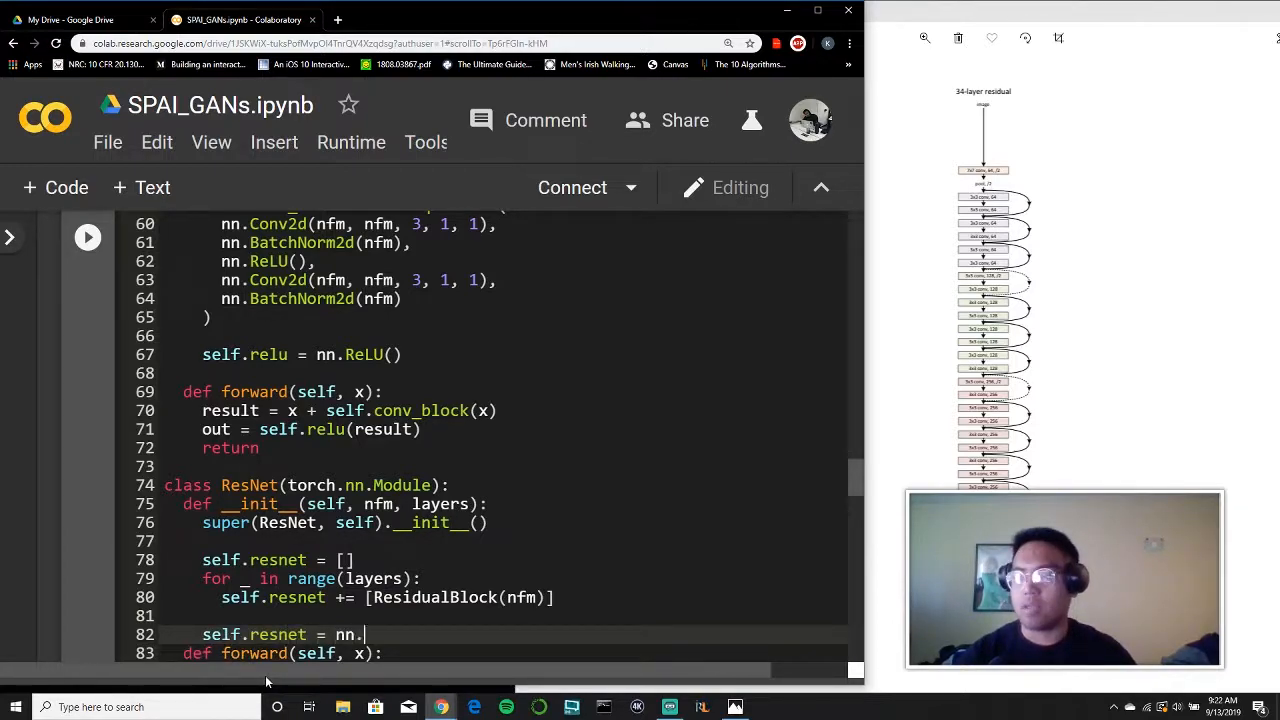
text(Sequenti)
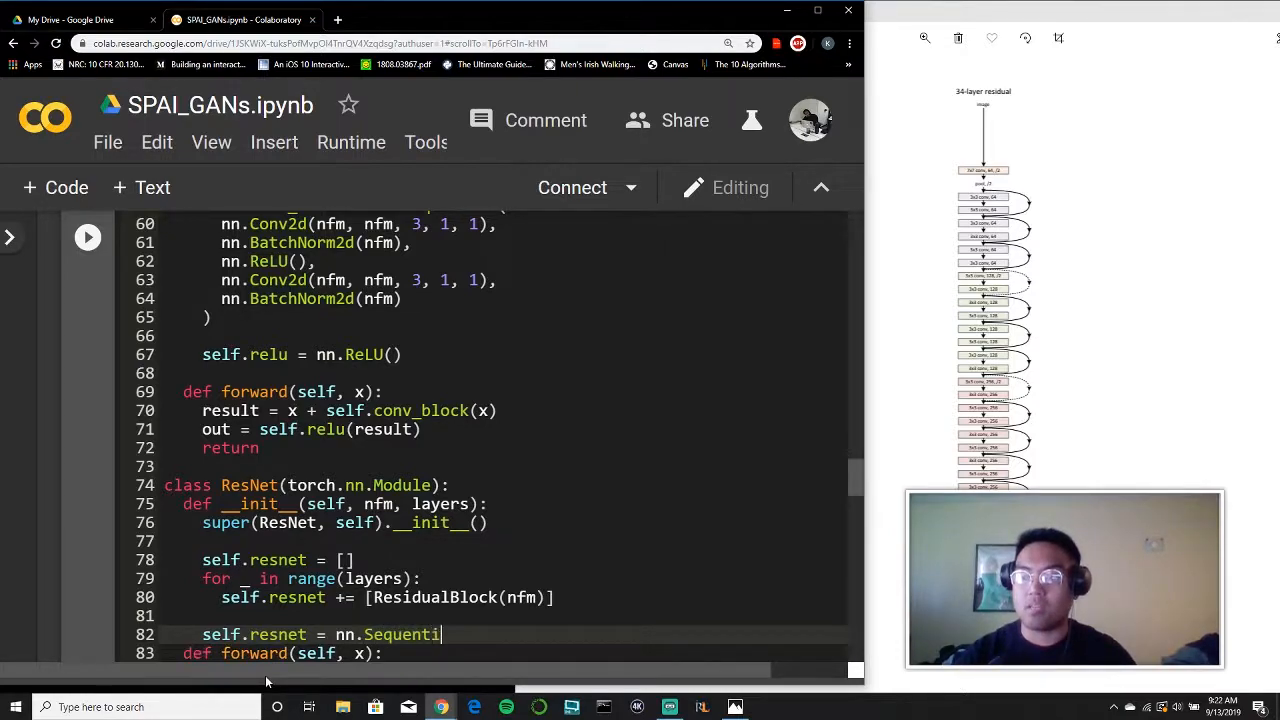
text((*)
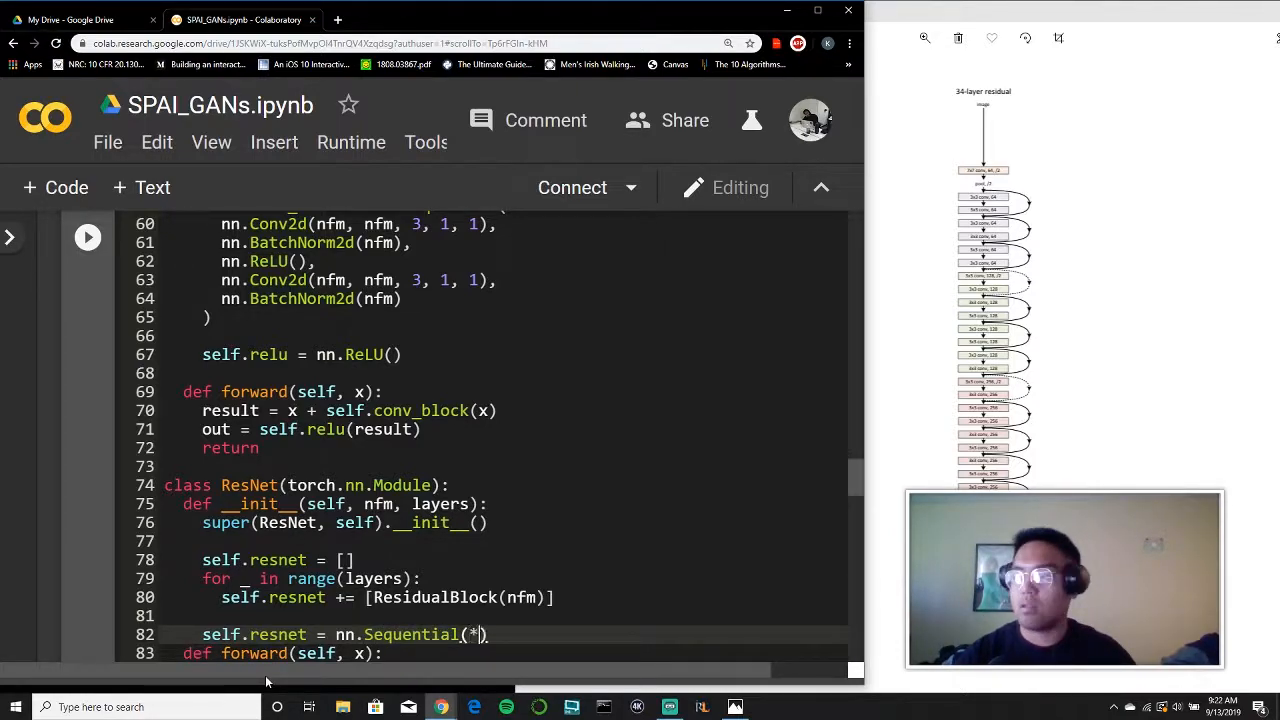
text(self.)
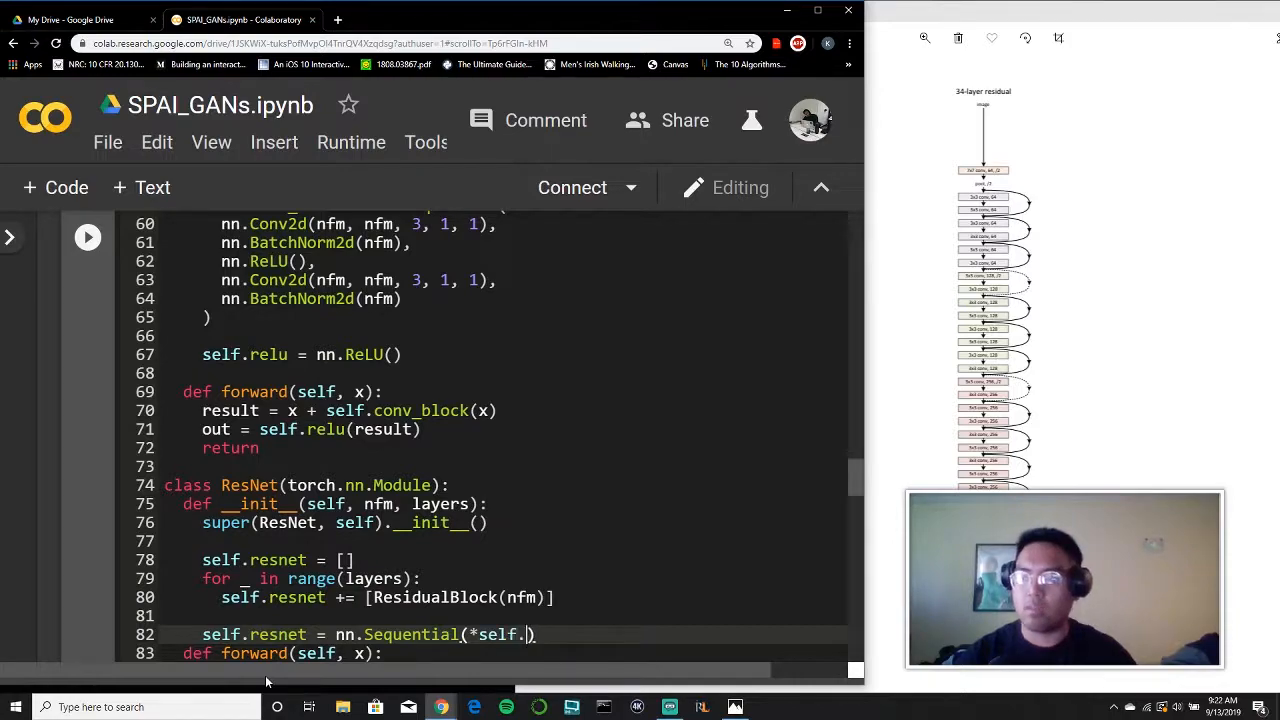
text(resj)
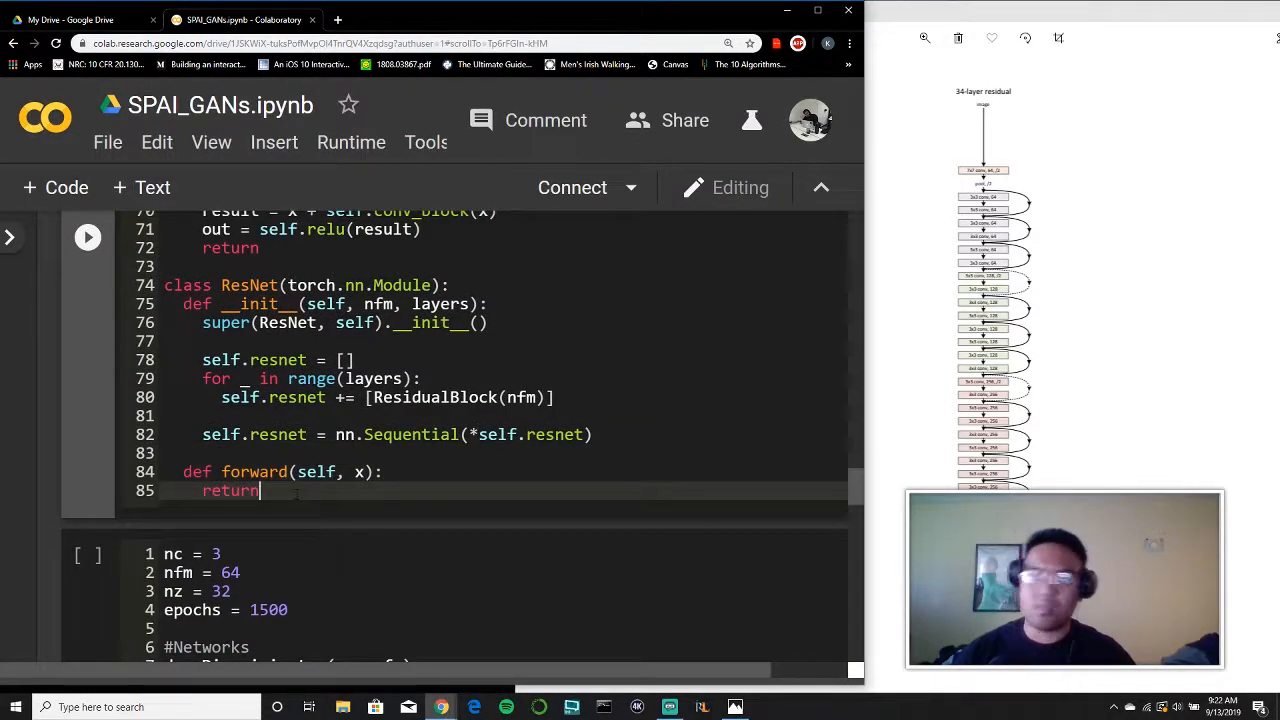
text(self.resnet)
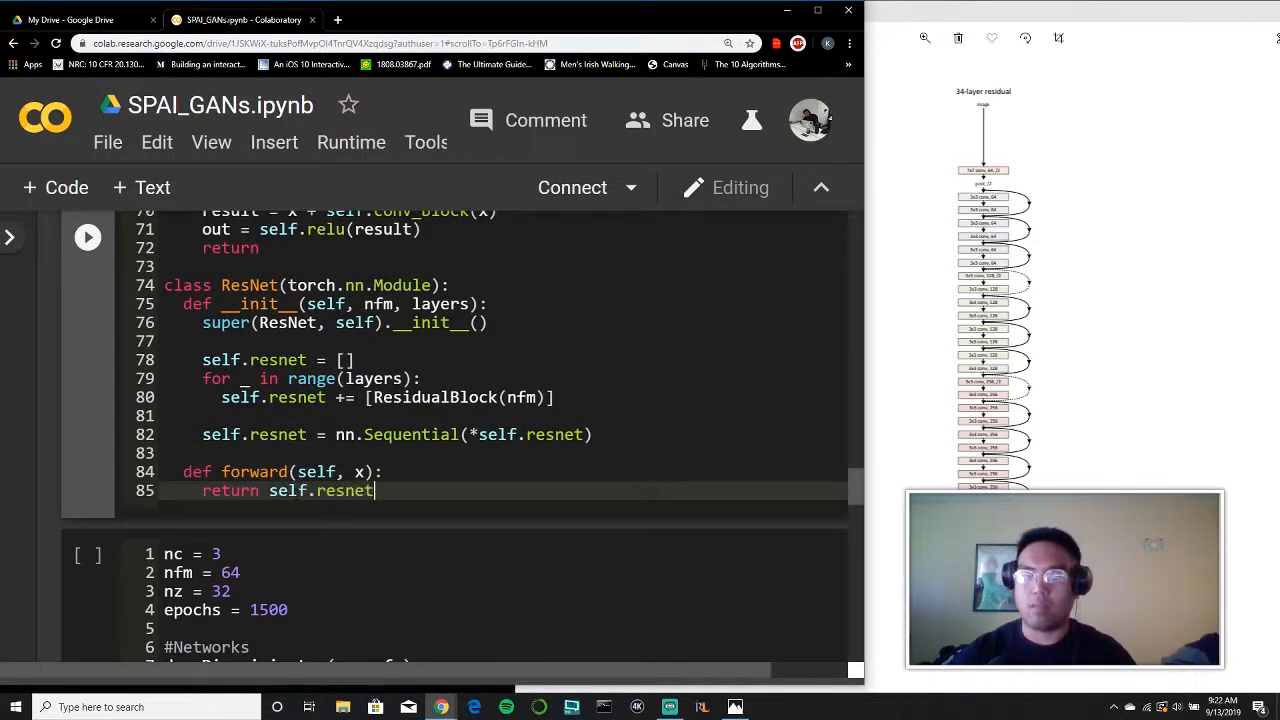
text((x))
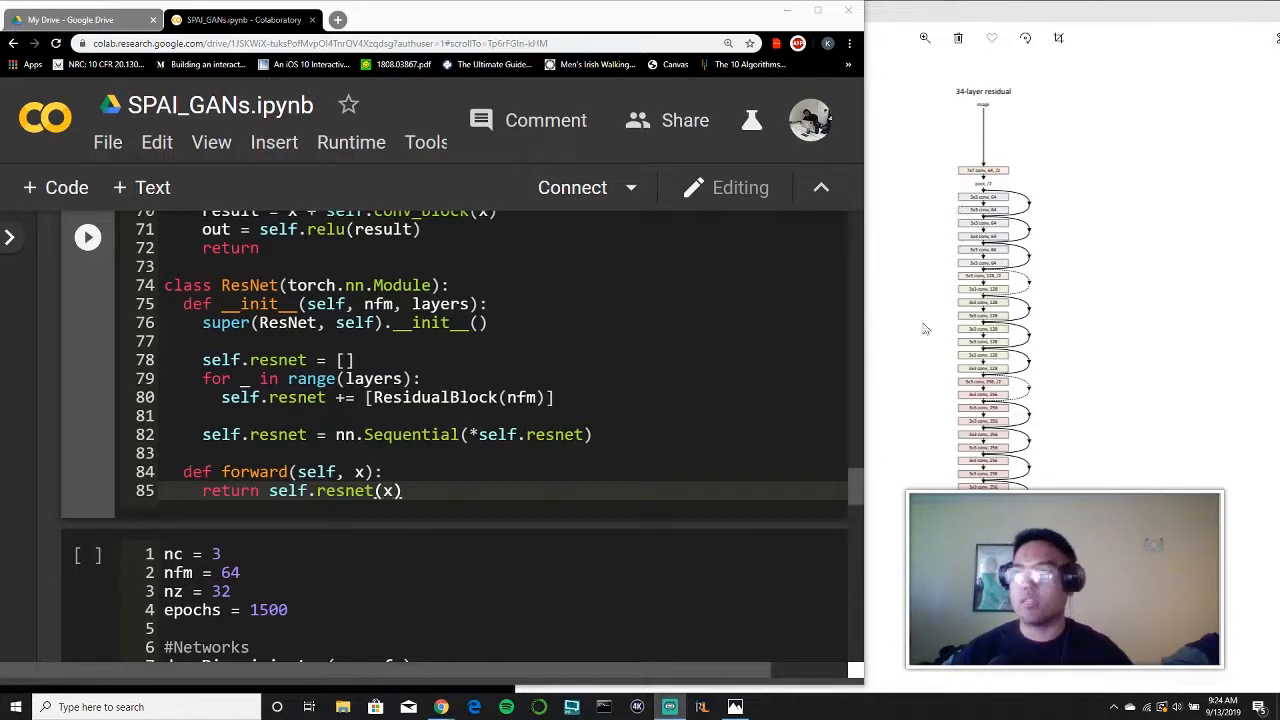
mouse_move(892, 376)
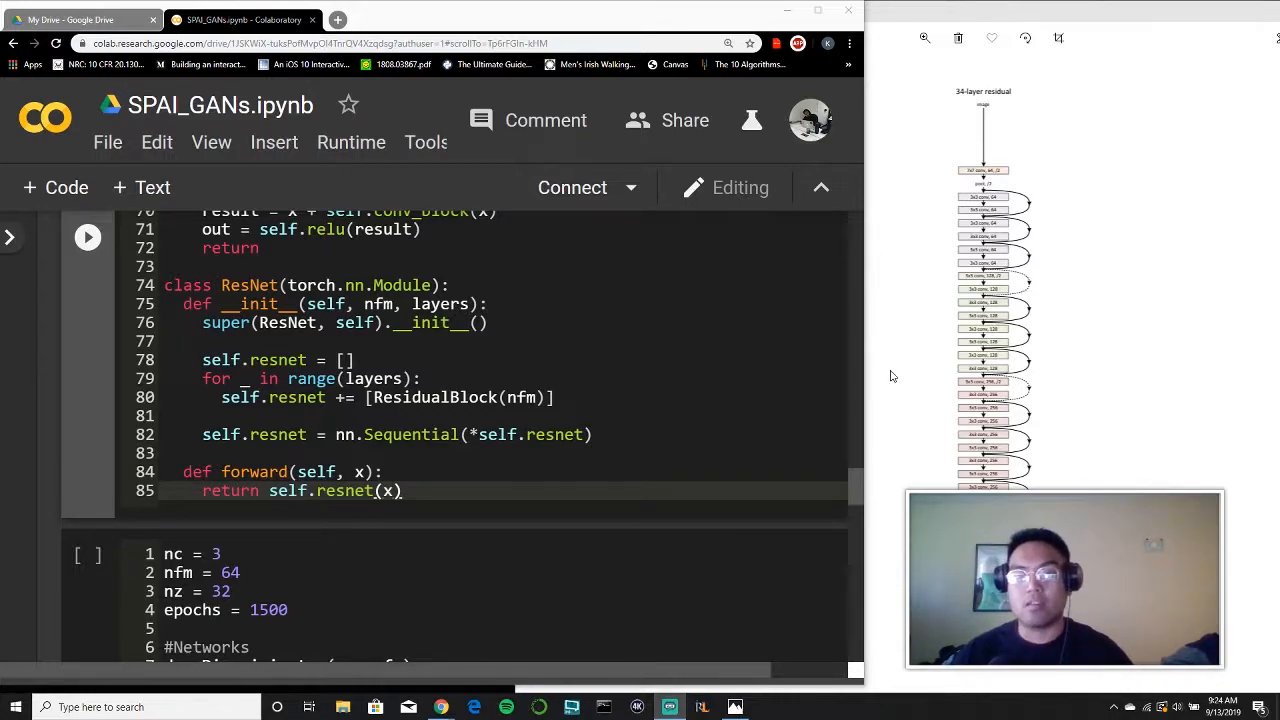